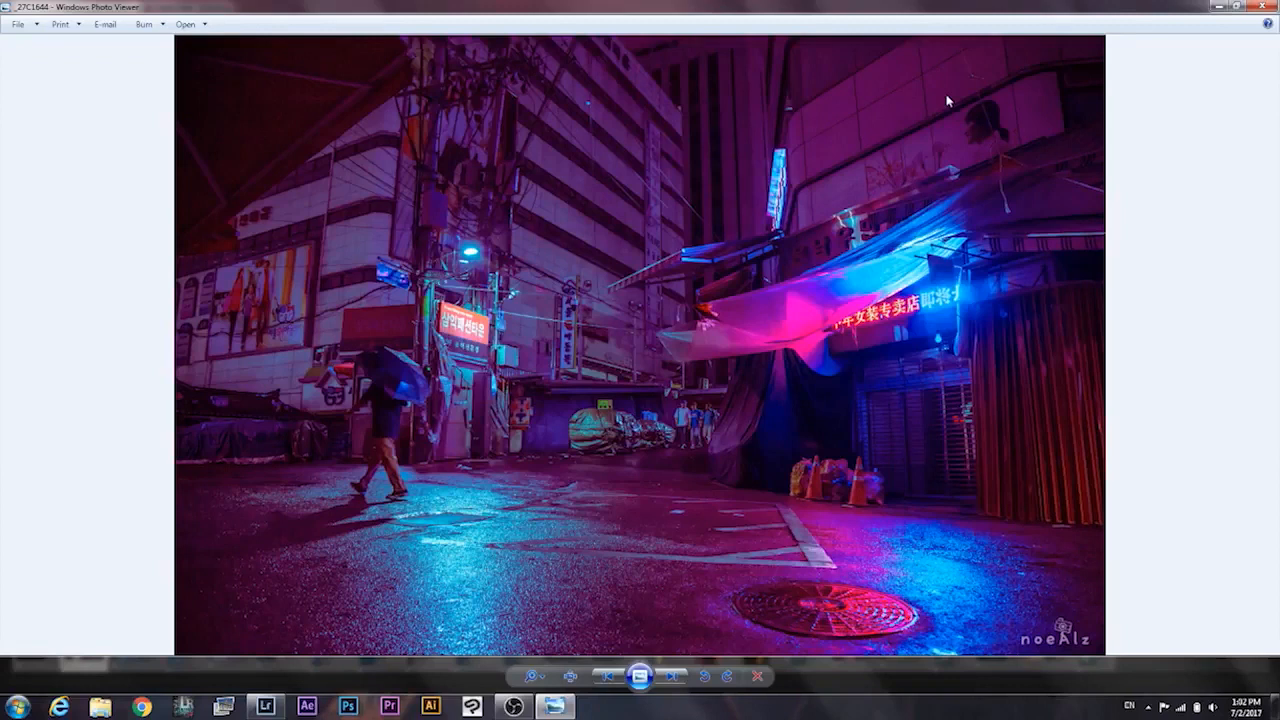
mouse_move(893, 208)
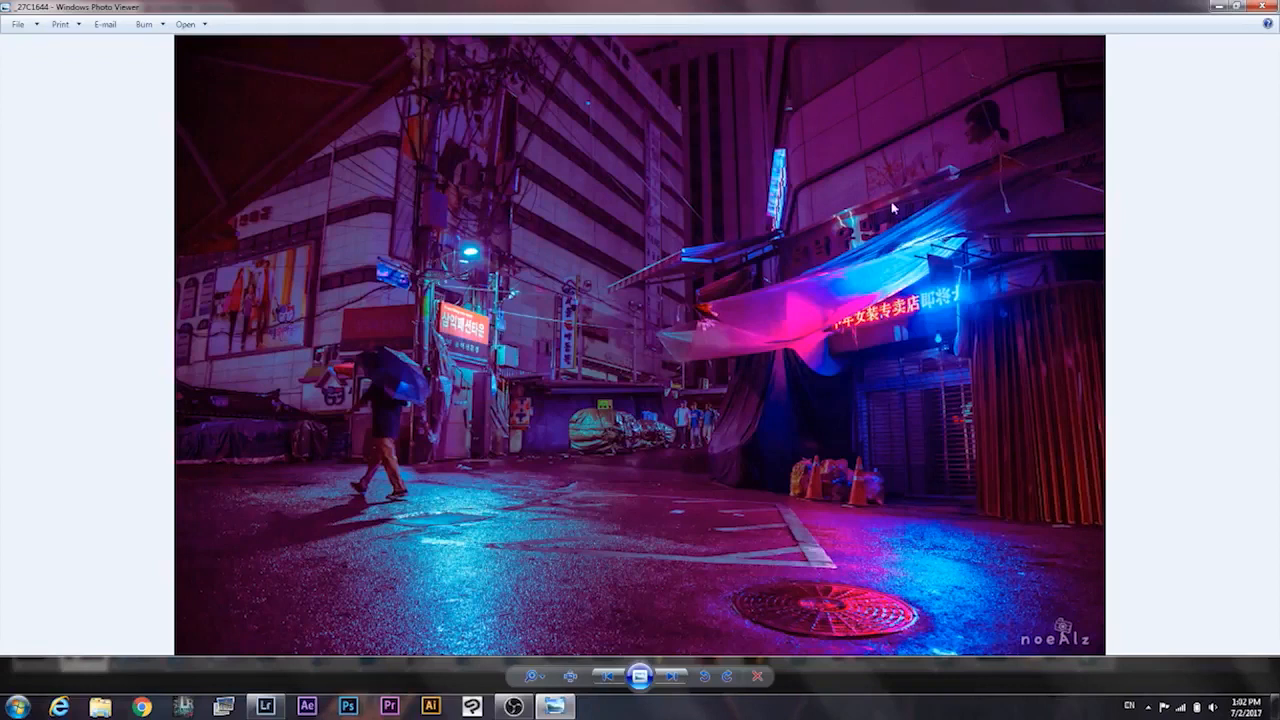
mouse_move(638, 584)
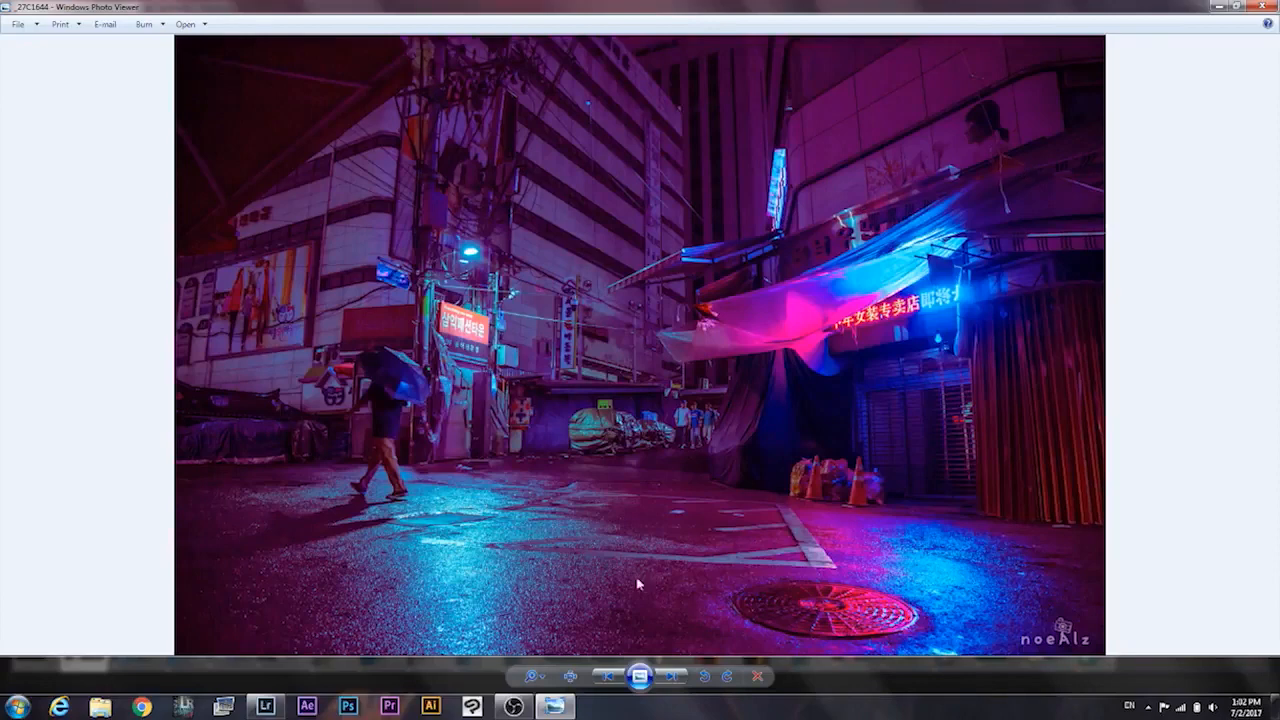
Step: Cool the white balance to temperature 5200 with tint +3 for a bluer night cast
click(265, 707)
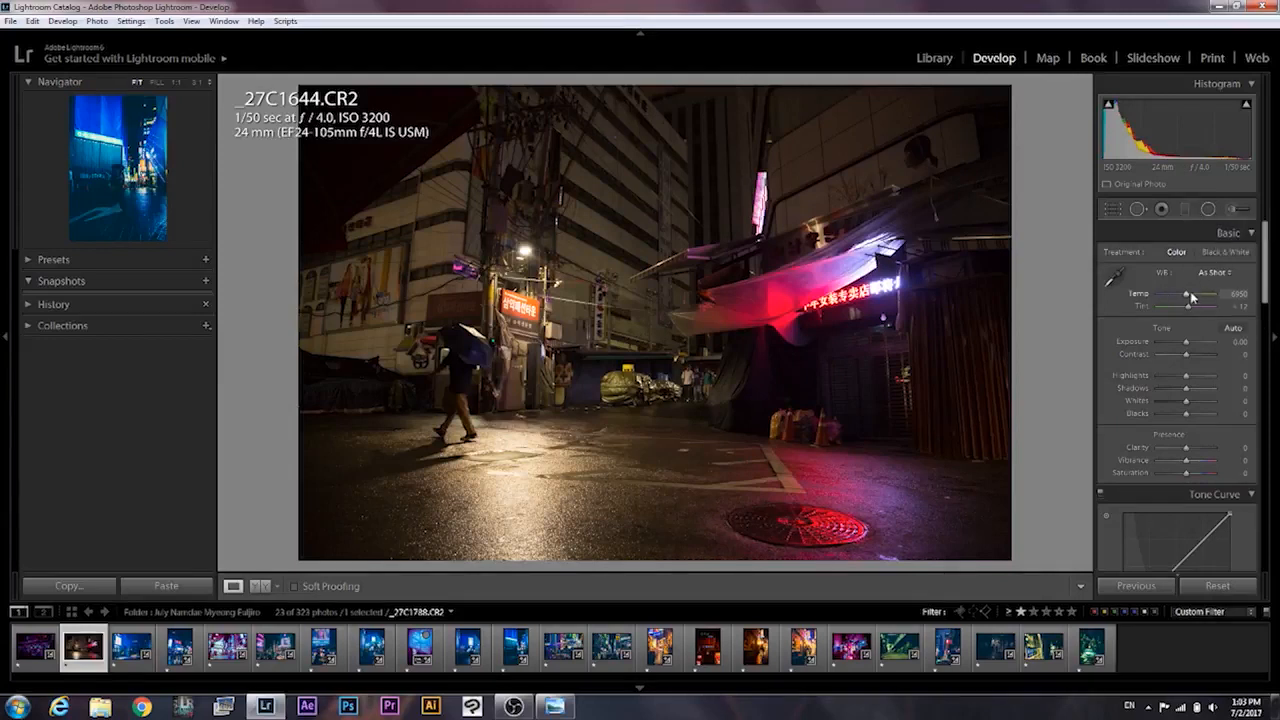
click(1111, 273)
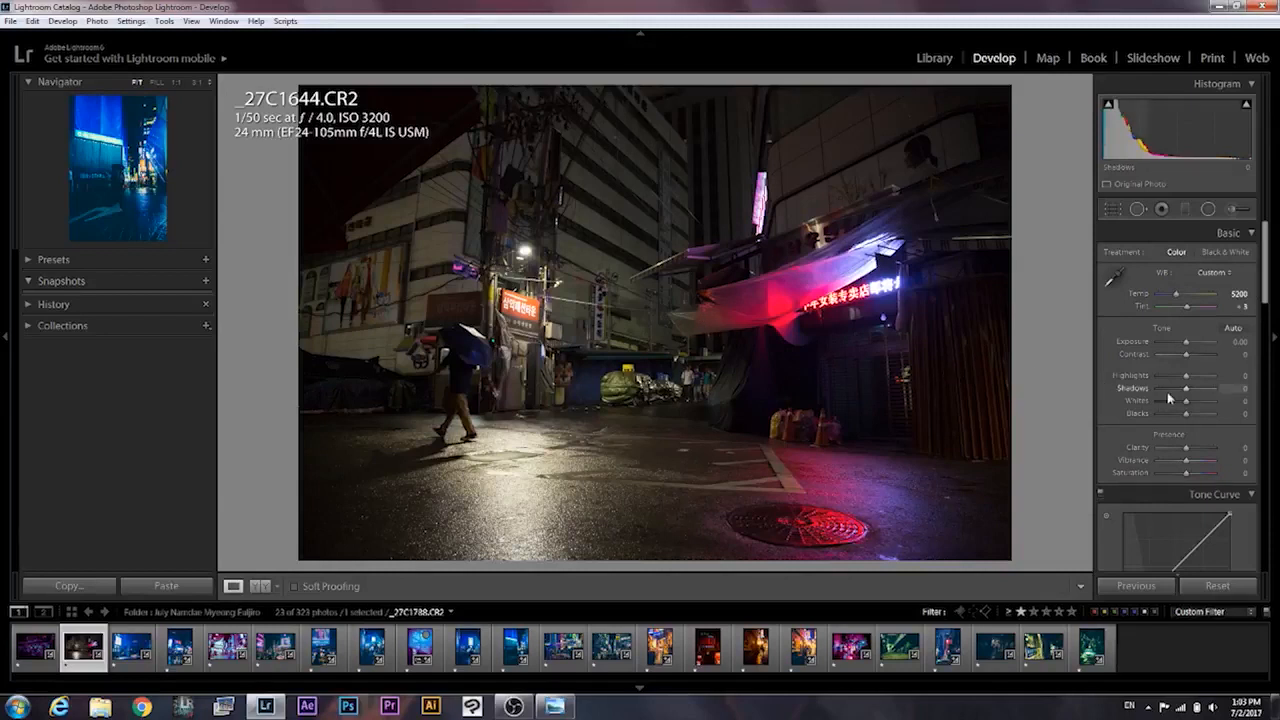
Step: Tint the highlights blue in Split Toning at hue 200, saturation 100
scroll(down, 3)
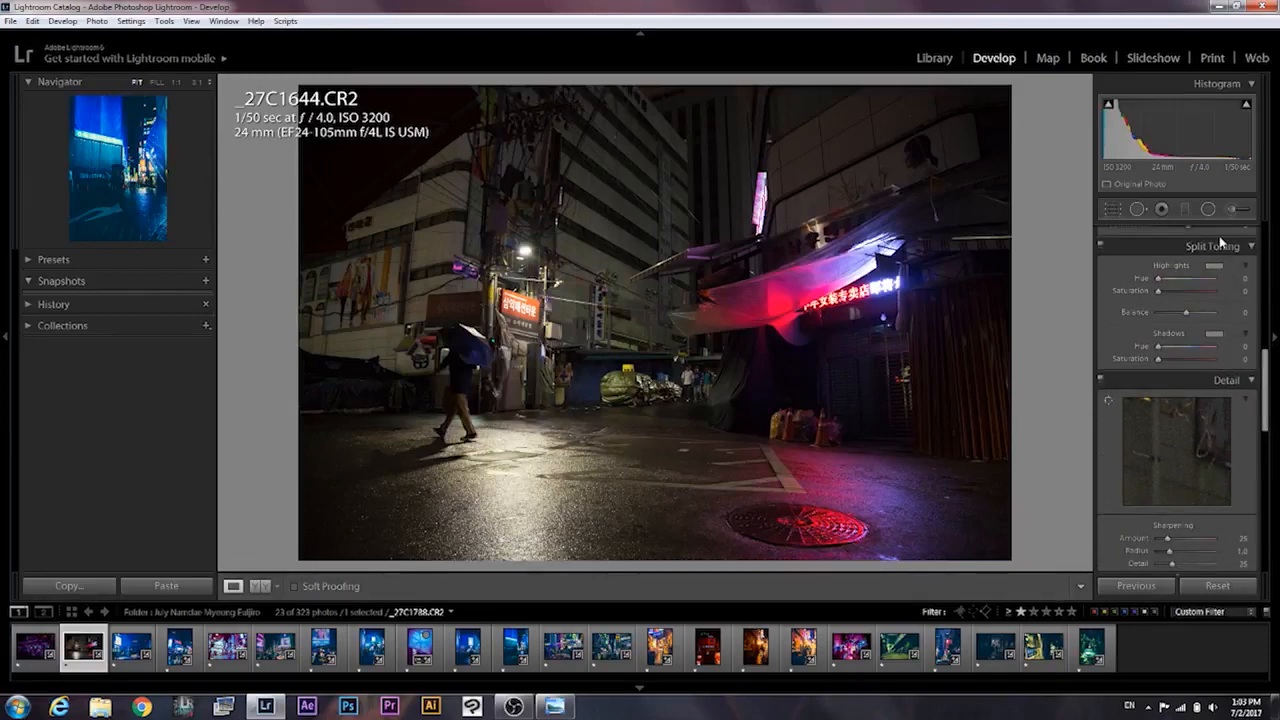
click(1215, 265)
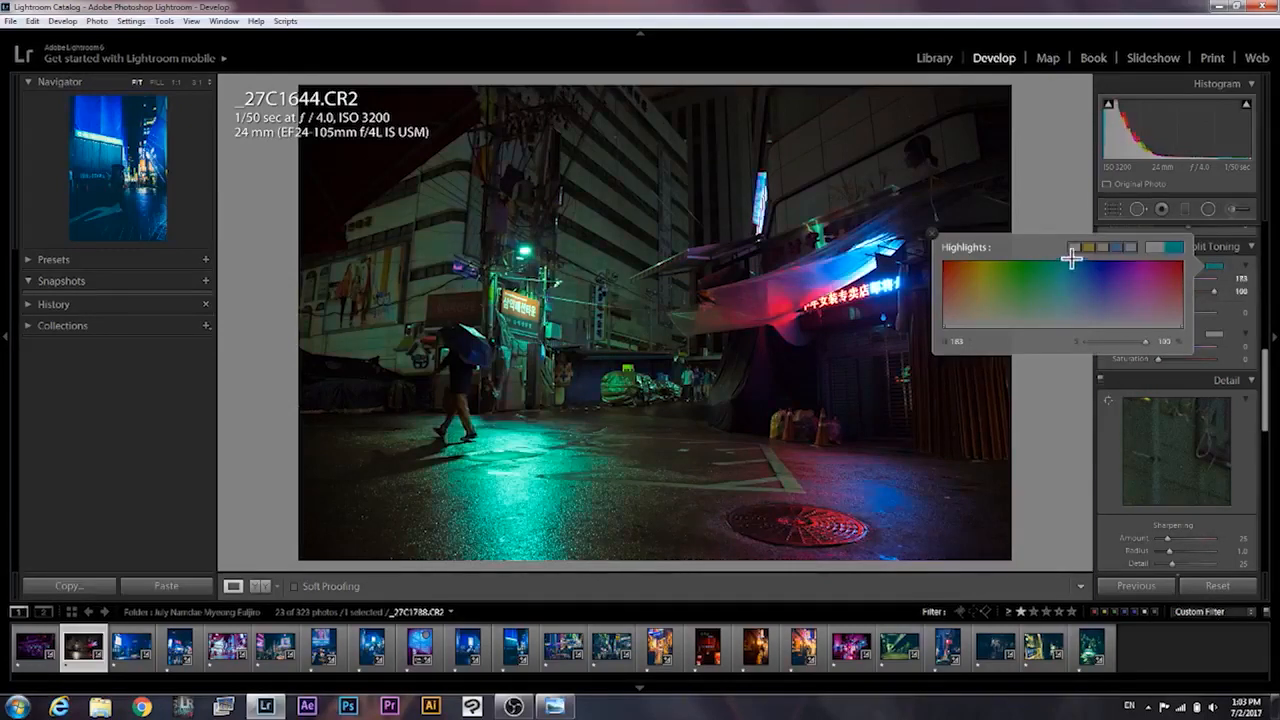
drag(1072, 258, 1090, 262)
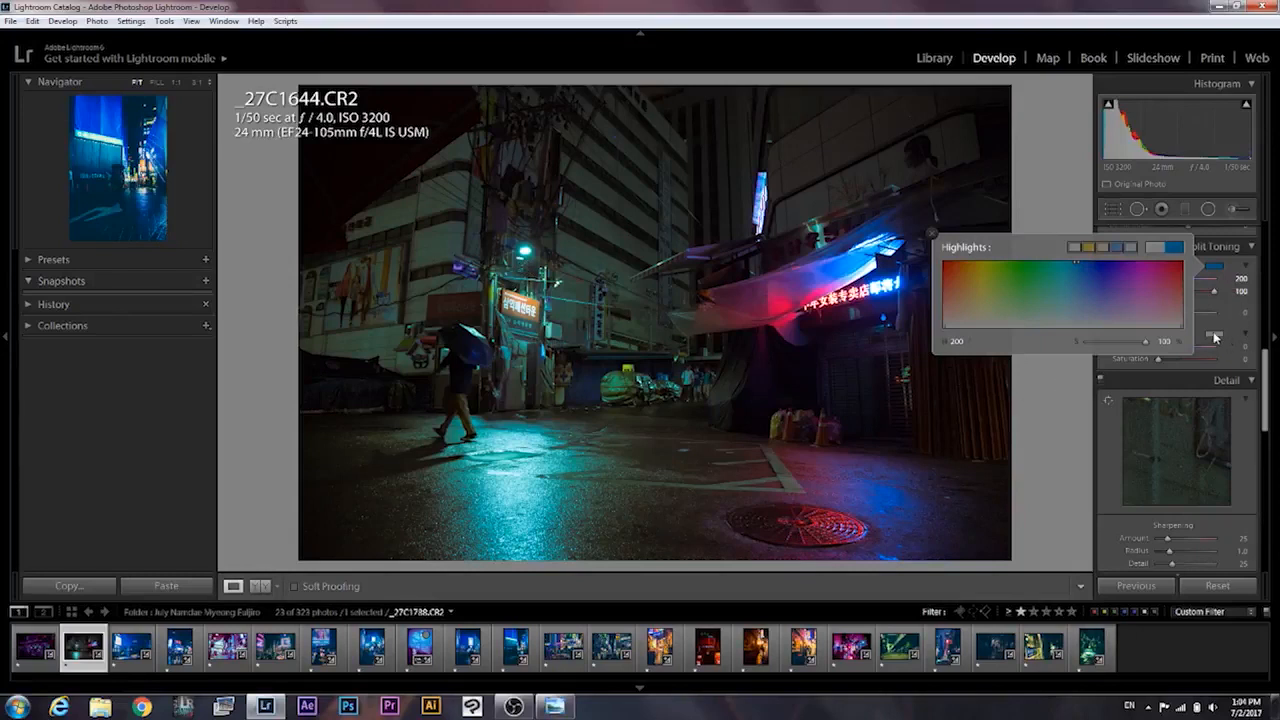
Step: Tint the shadows purple in Split Toning at hue 280, saturation 99
click(1213, 336)
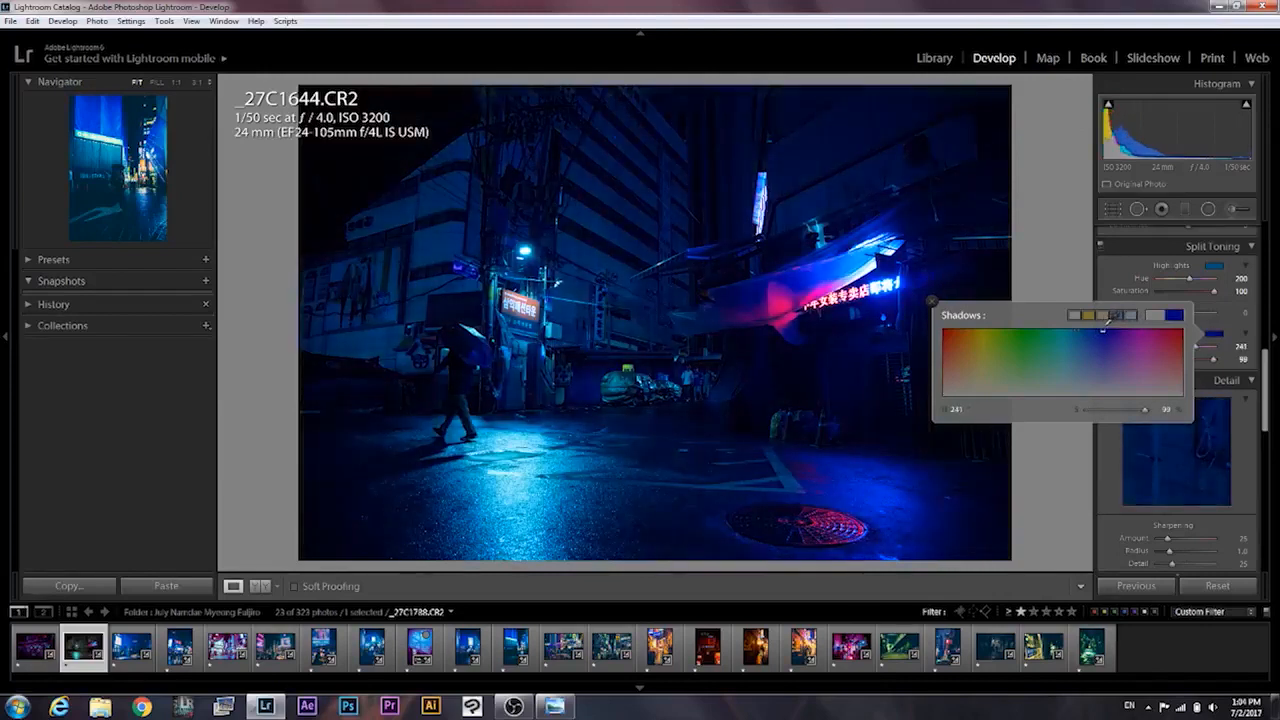
drag(1103, 330, 1128, 333)
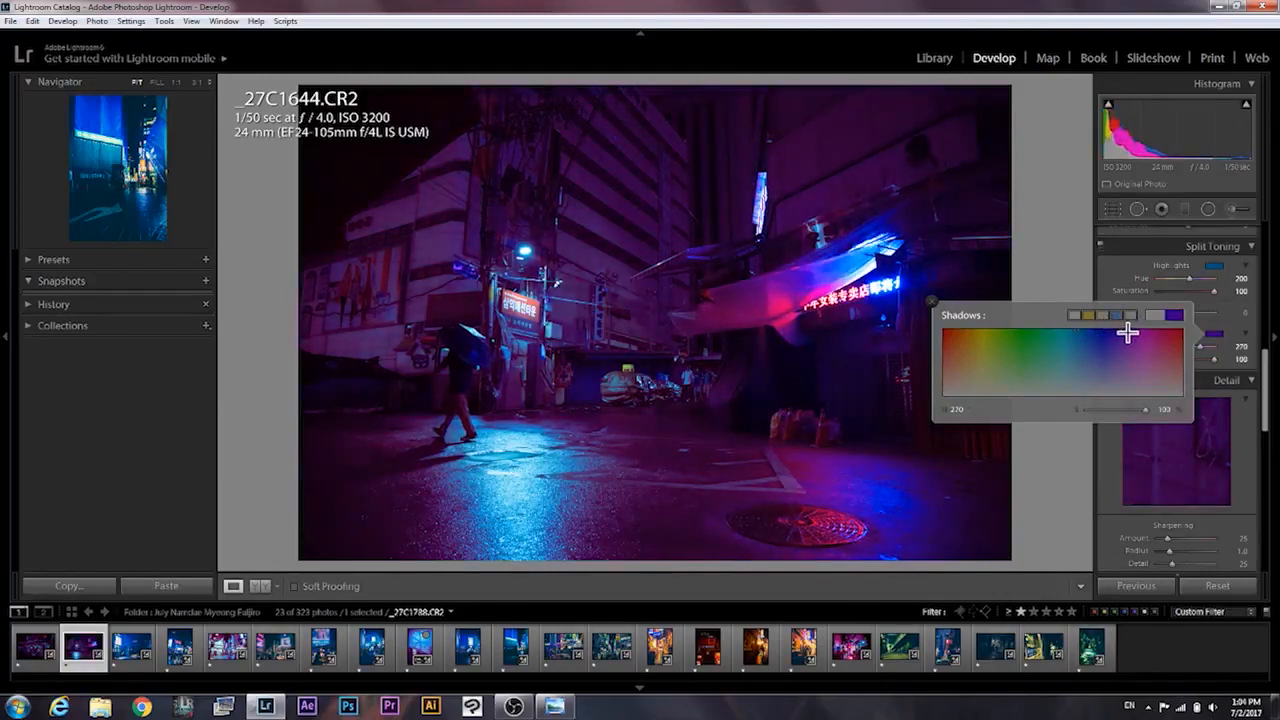
drag(1127, 332, 1135, 316)
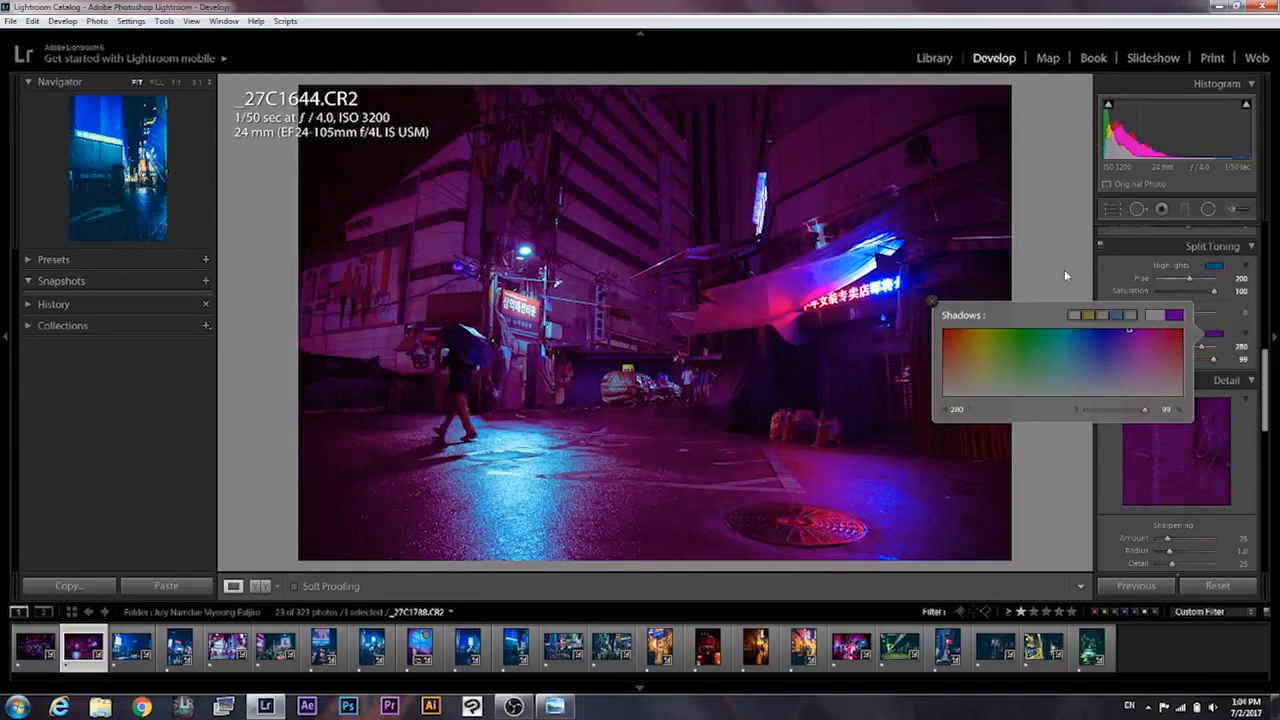
click(931, 301)
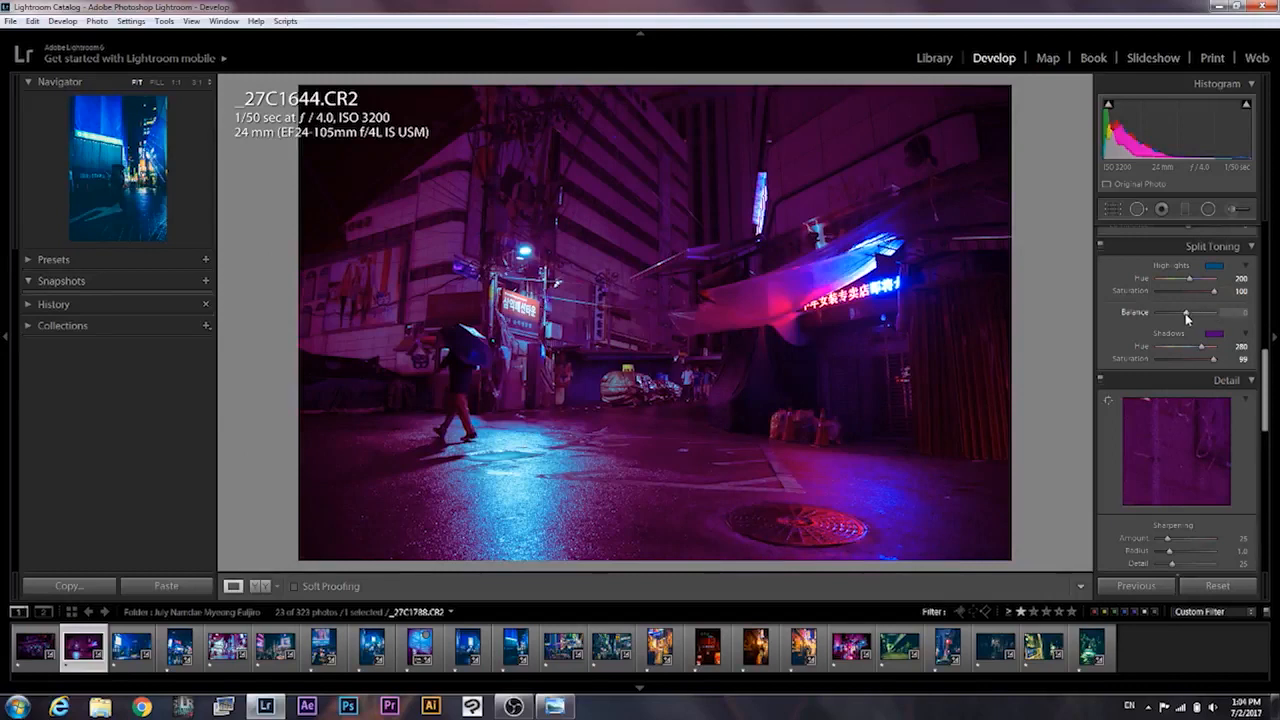
Step: Work the Split Toning Balance slider back and forth, settling it just above zero
drag(1183, 312, 1207, 312)
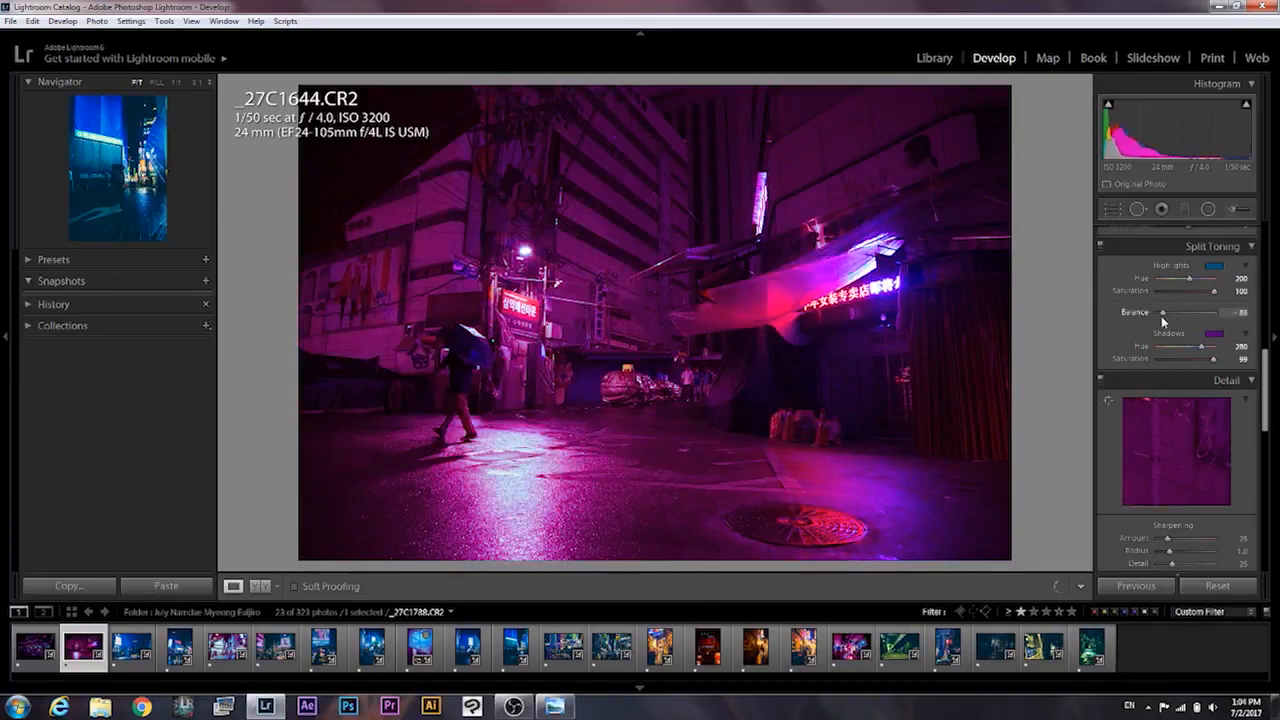
drag(1200, 312, 1180, 312)
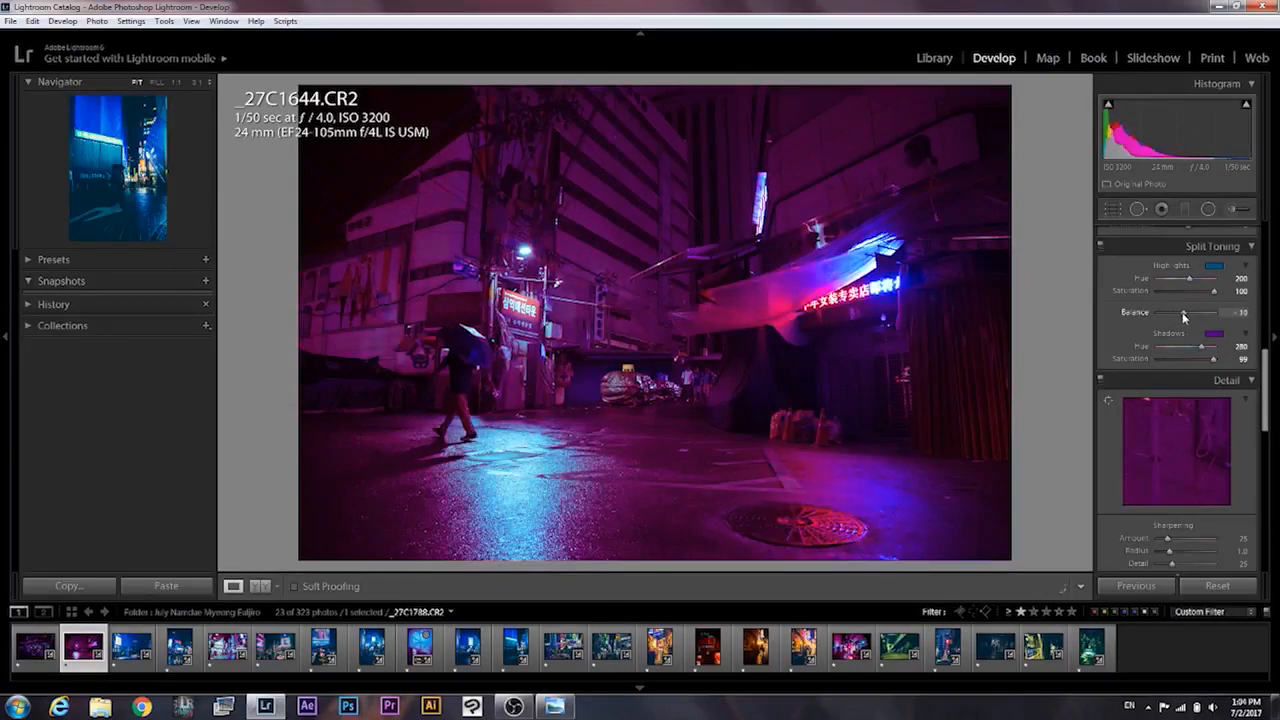
drag(1200, 312, 1188, 312)
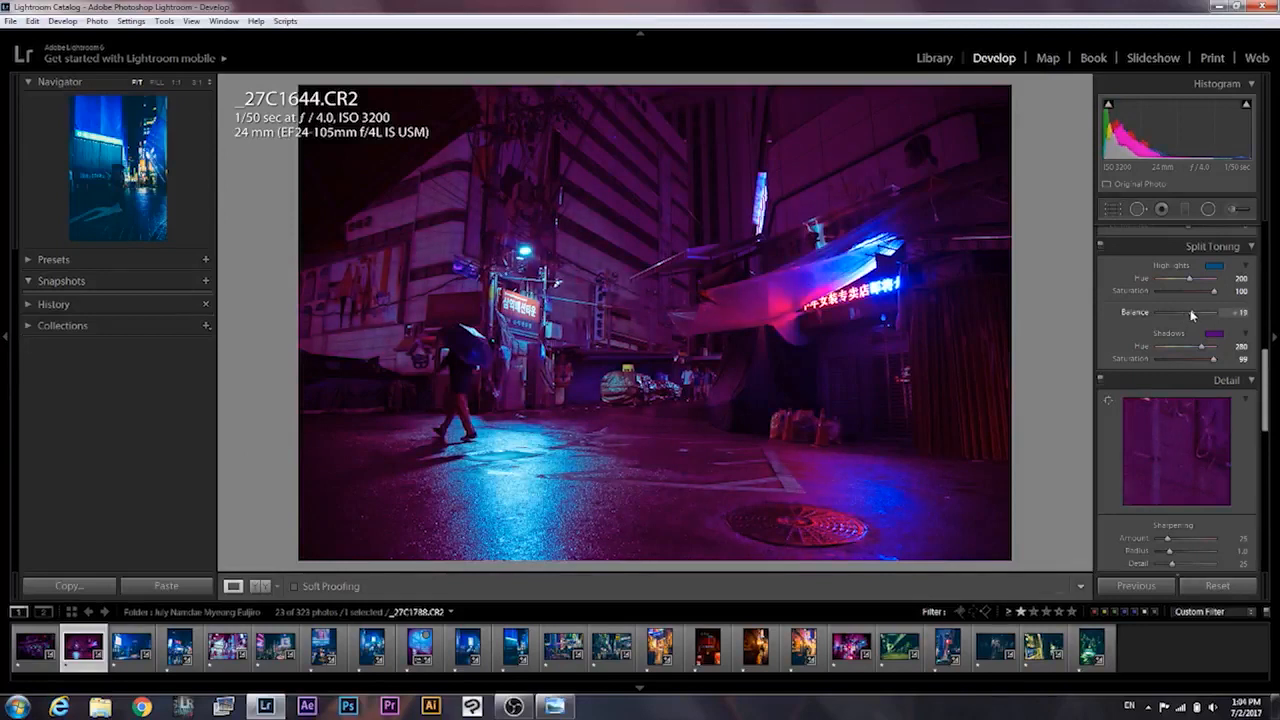
drag(1215, 314, 1188, 314)
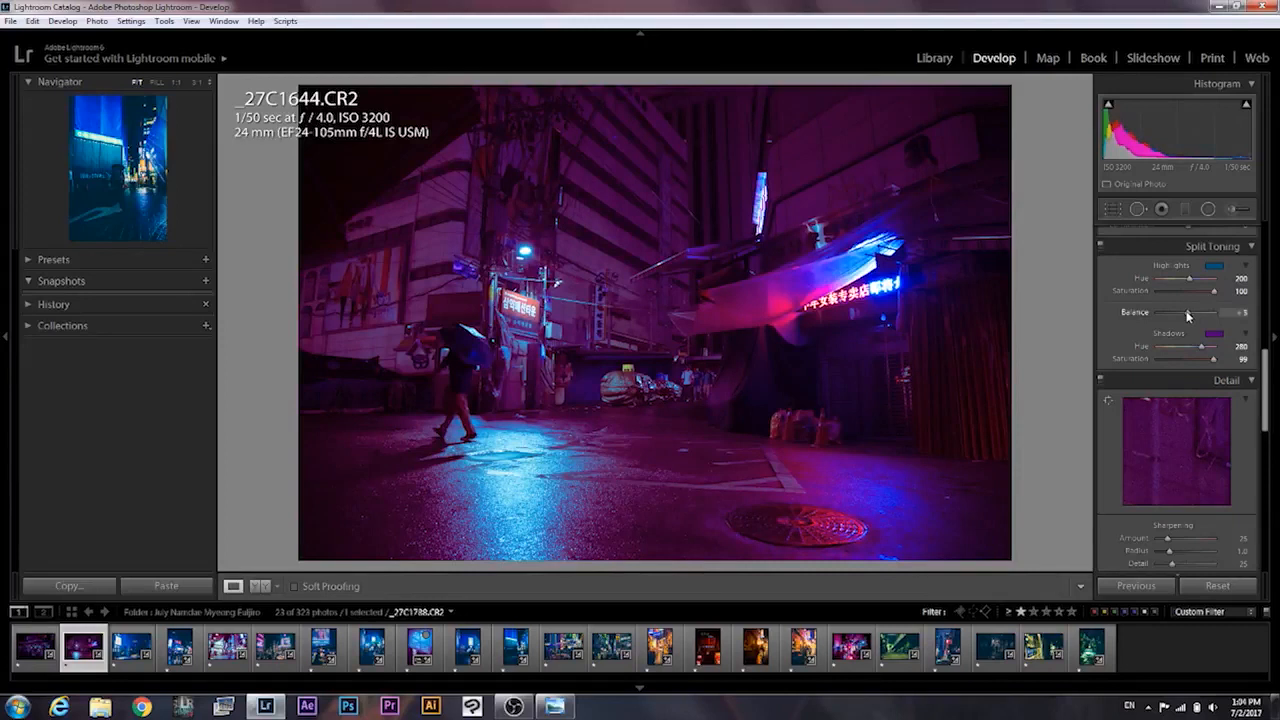
drag(1185, 312, 1200, 312)
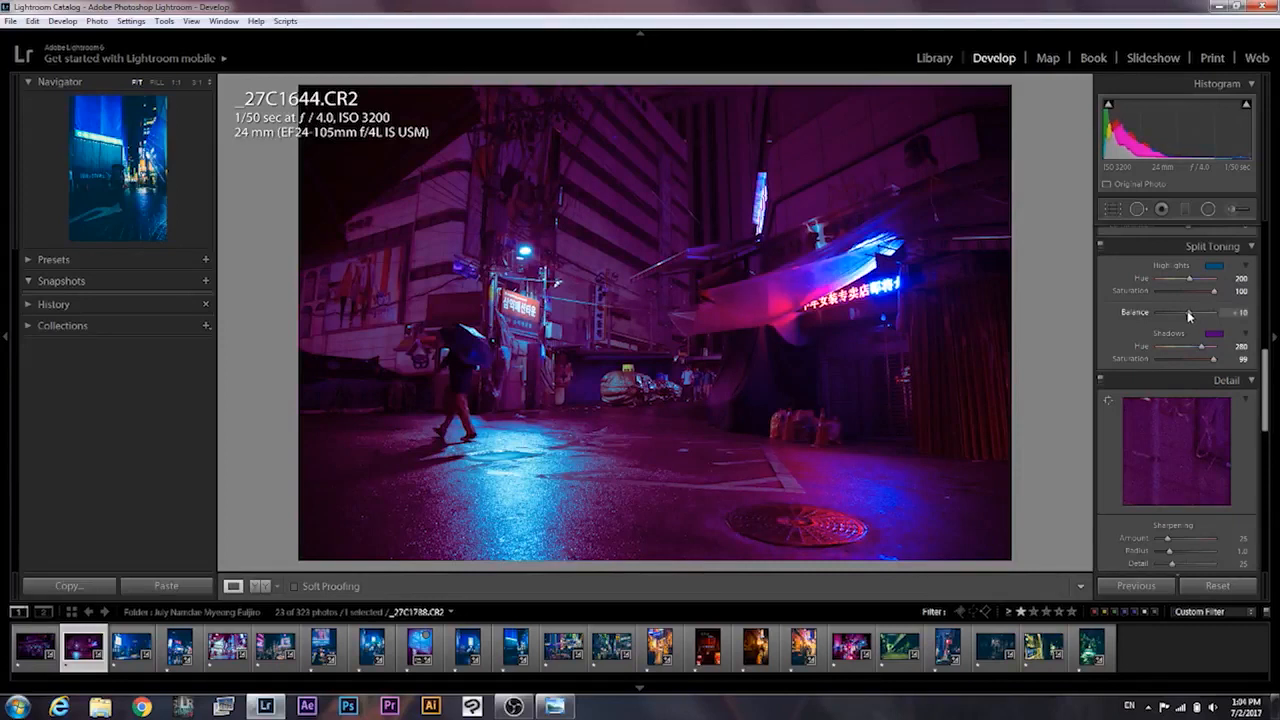
drag(1213, 312, 1180, 312)
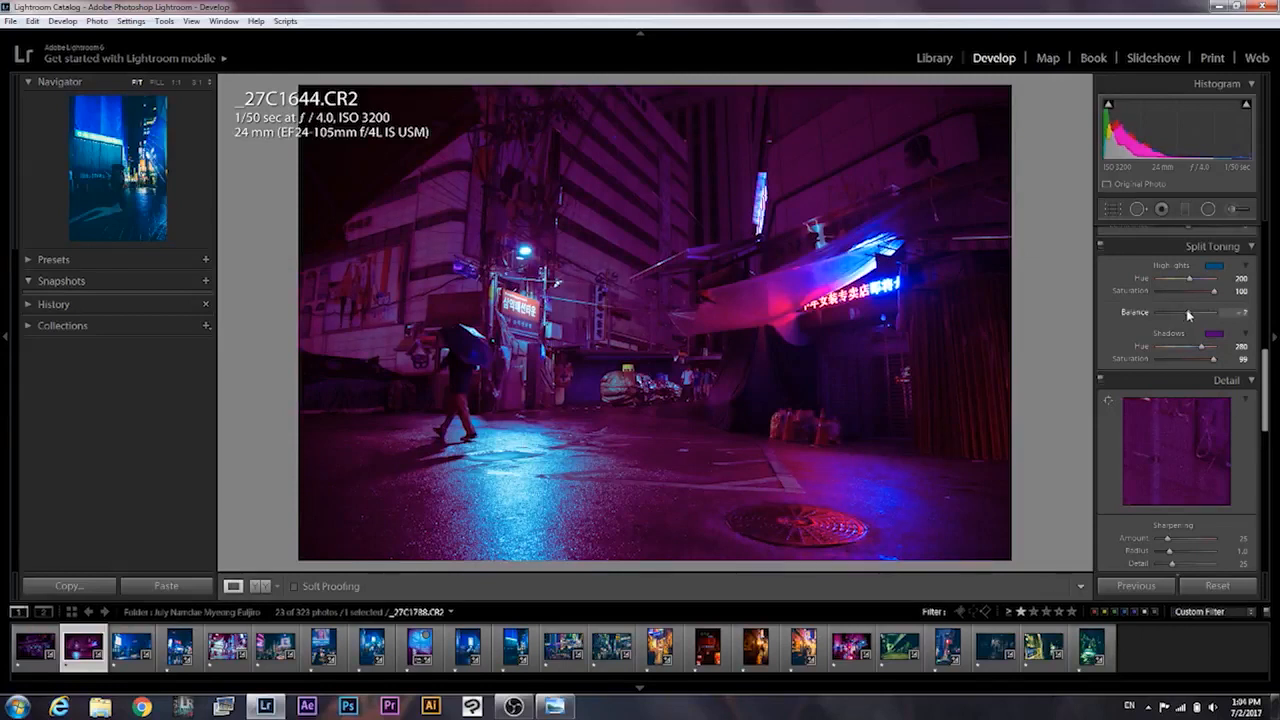
drag(1200, 312, 1215, 312)
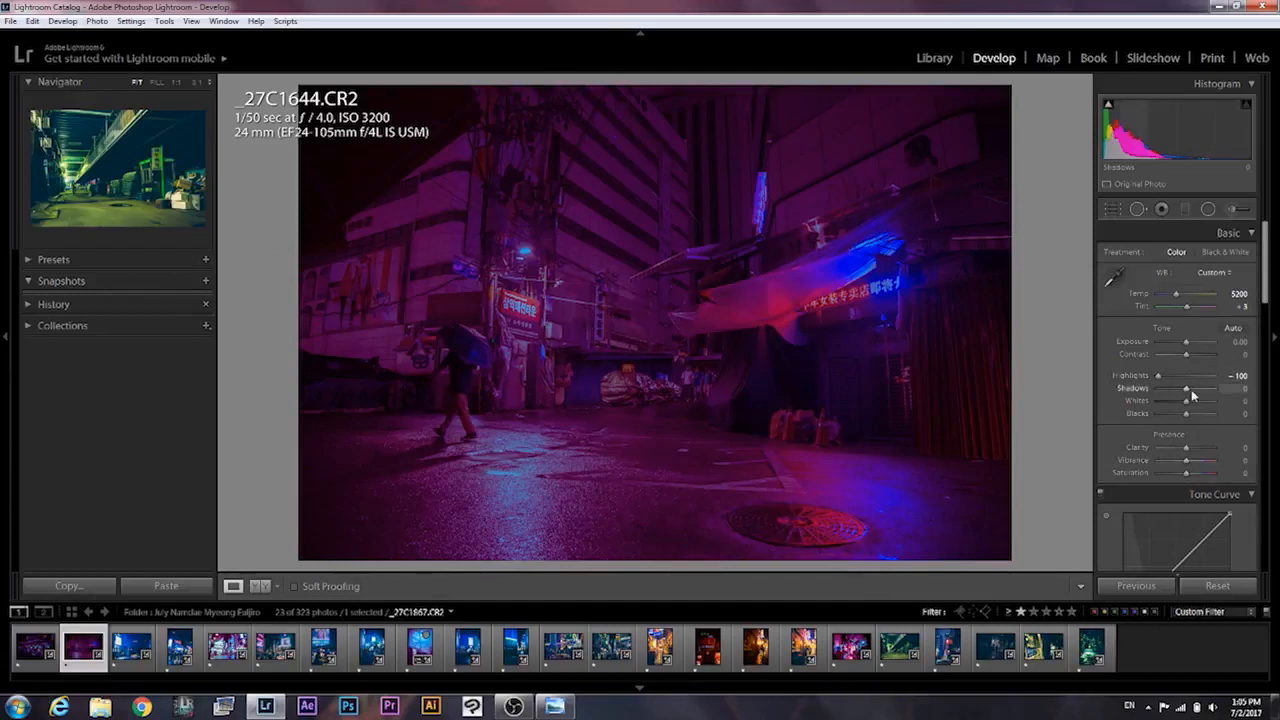
Step: Lift Shadows to +100 and raise Whites to +64 to brighten the scene
drag(1185, 388, 1230, 388)
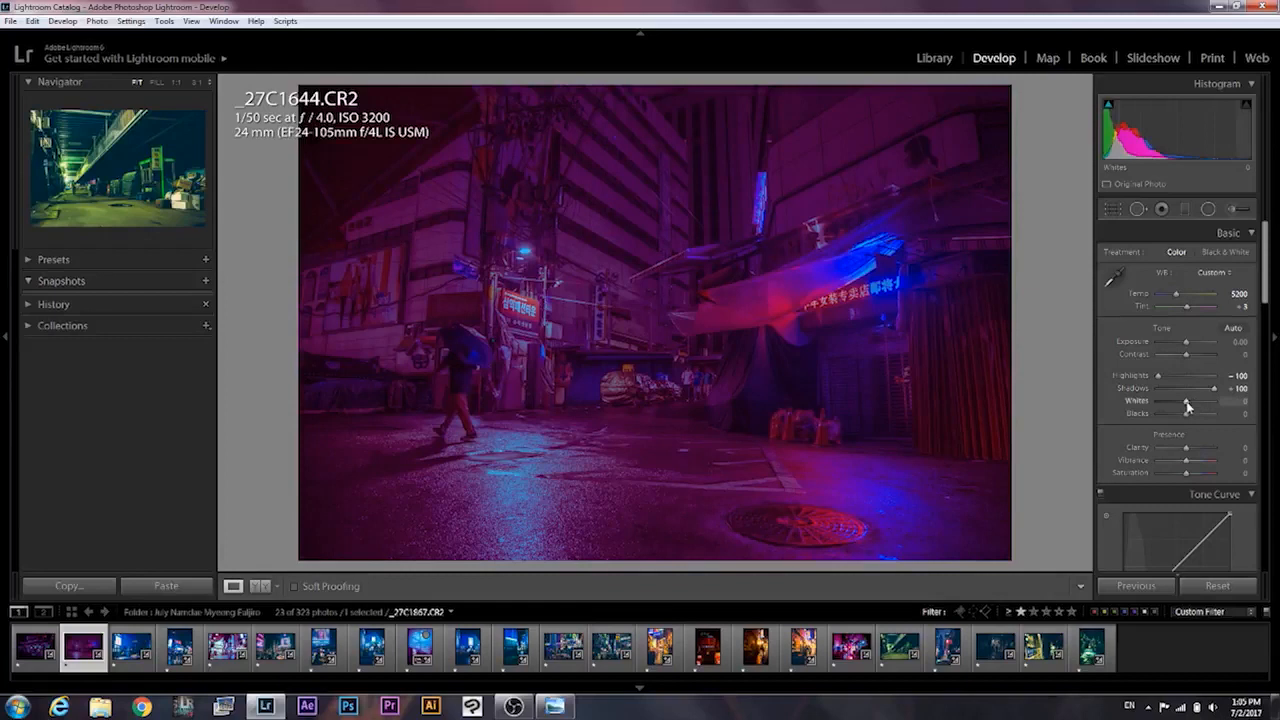
drag(1185, 401, 1197, 401)
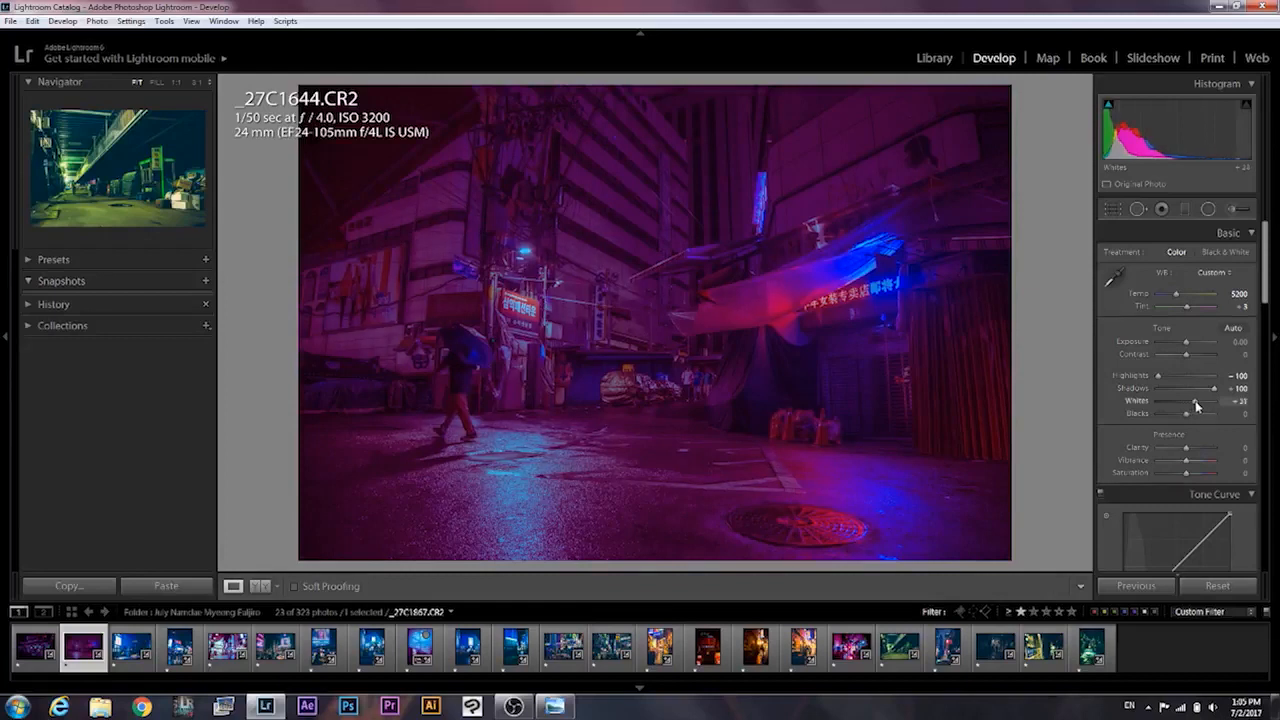
drag(1185, 401, 1210, 401)
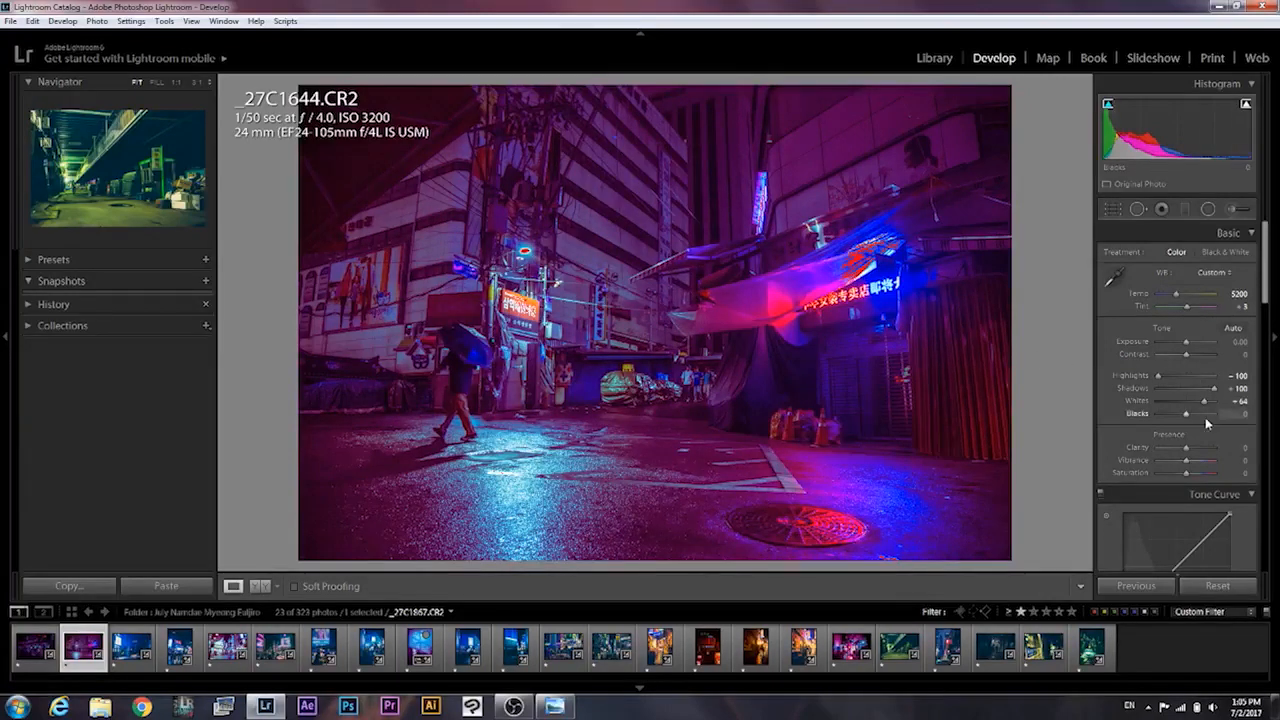
Step: Ease the Whites back slightly to +62
drag(1204, 401, 1200, 401)
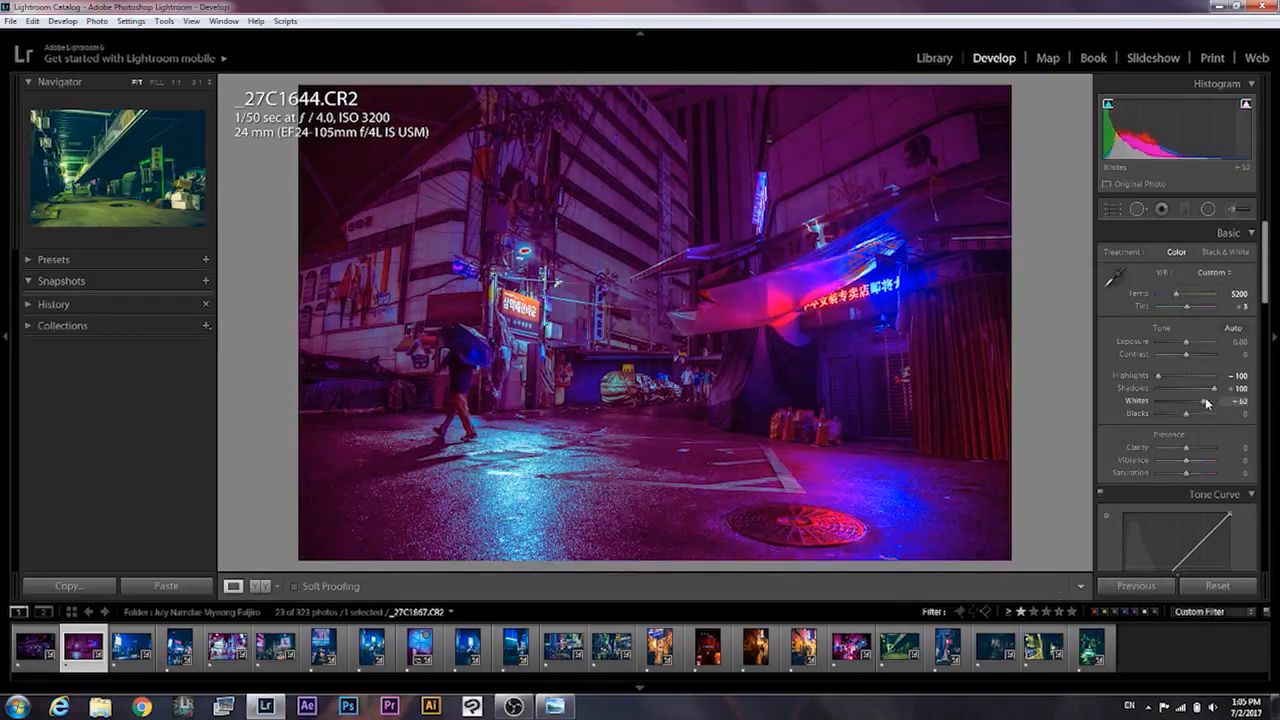
drag(1200, 401, 1205, 401)
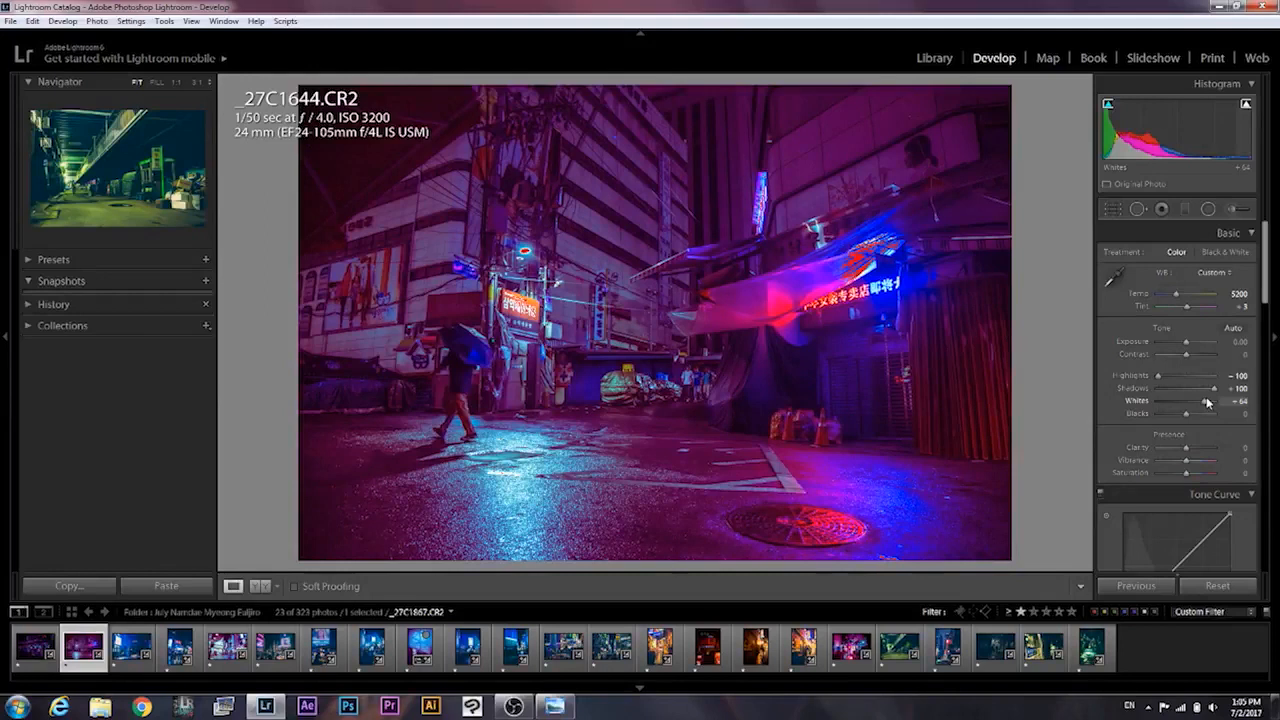
drag(1210, 401, 1205, 402)
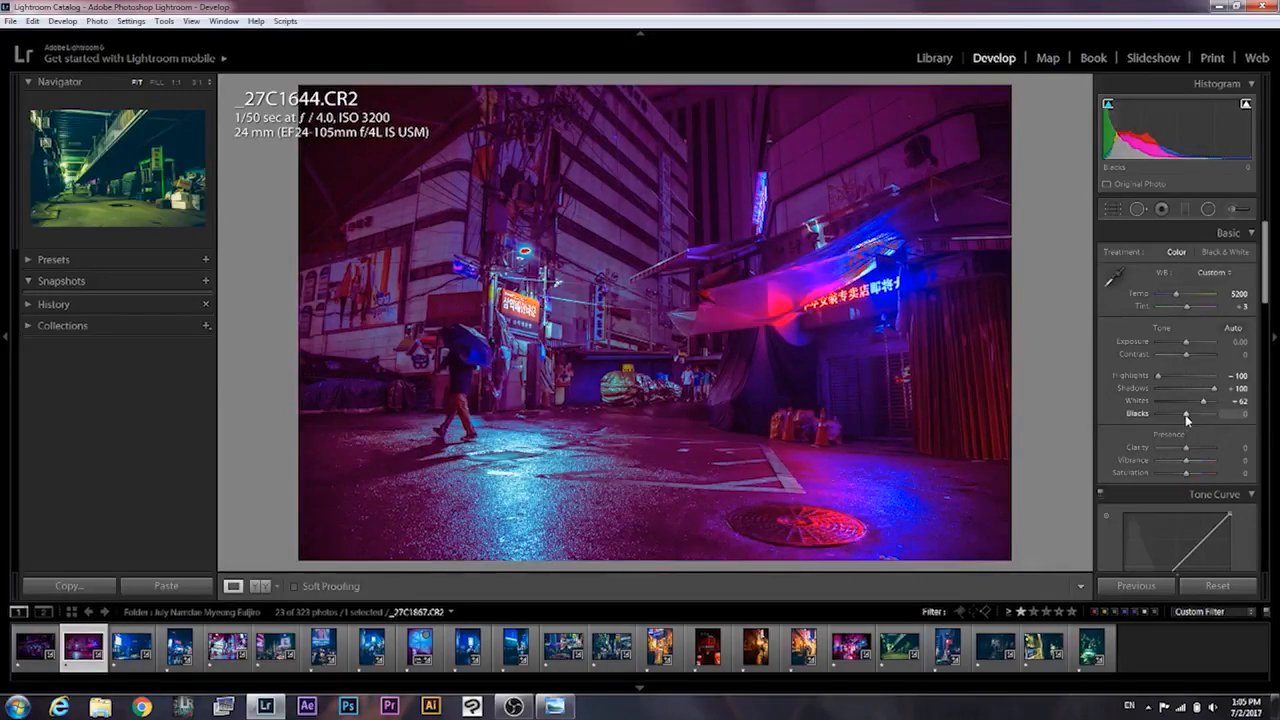
Step: Adjust the Blacks from -26 to about -20 for richer depth
drag(1204, 413, 1186, 413)
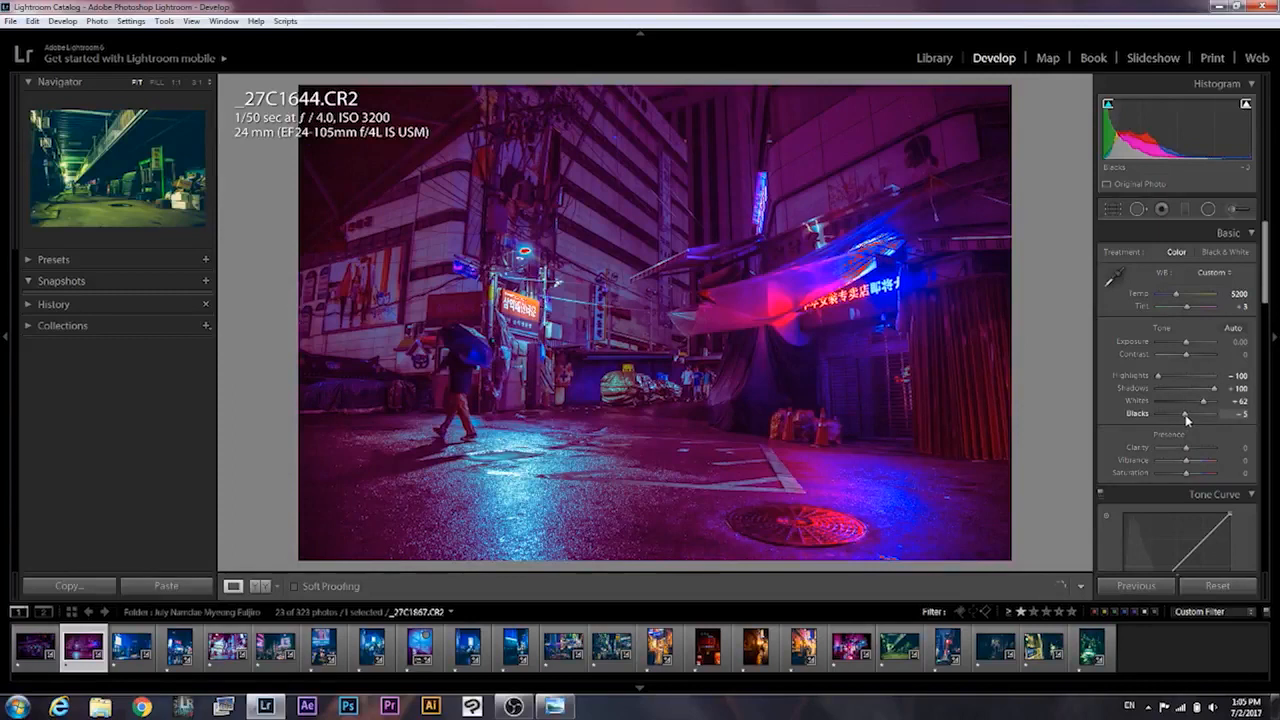
drag(1204, 414, 1180, 414)
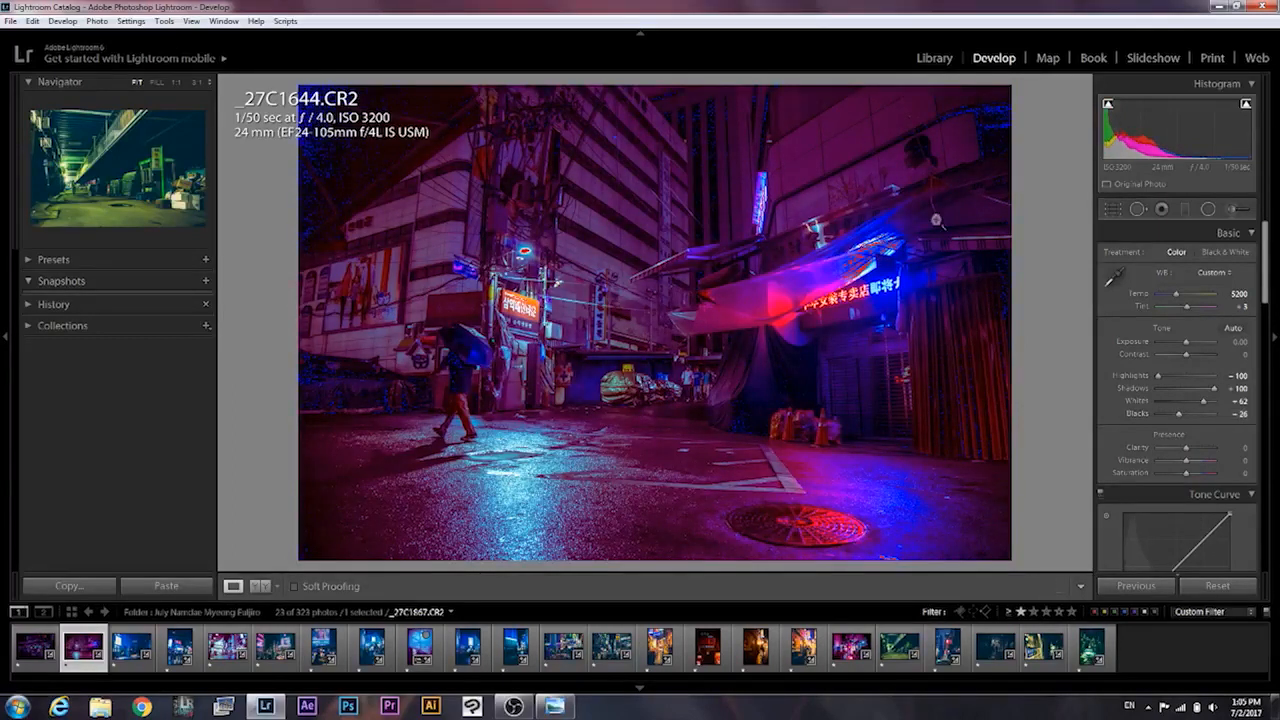
mouse_move(1083, 369)
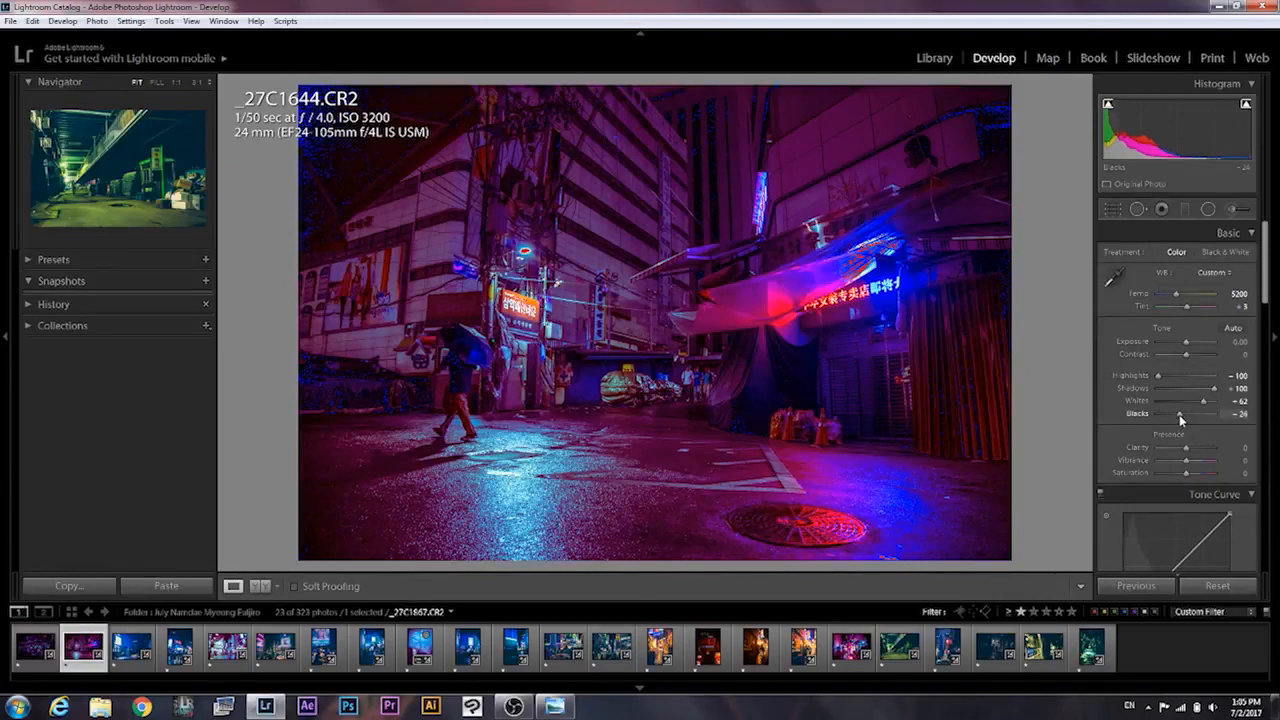
drag(1179, 414, 1203, 414)
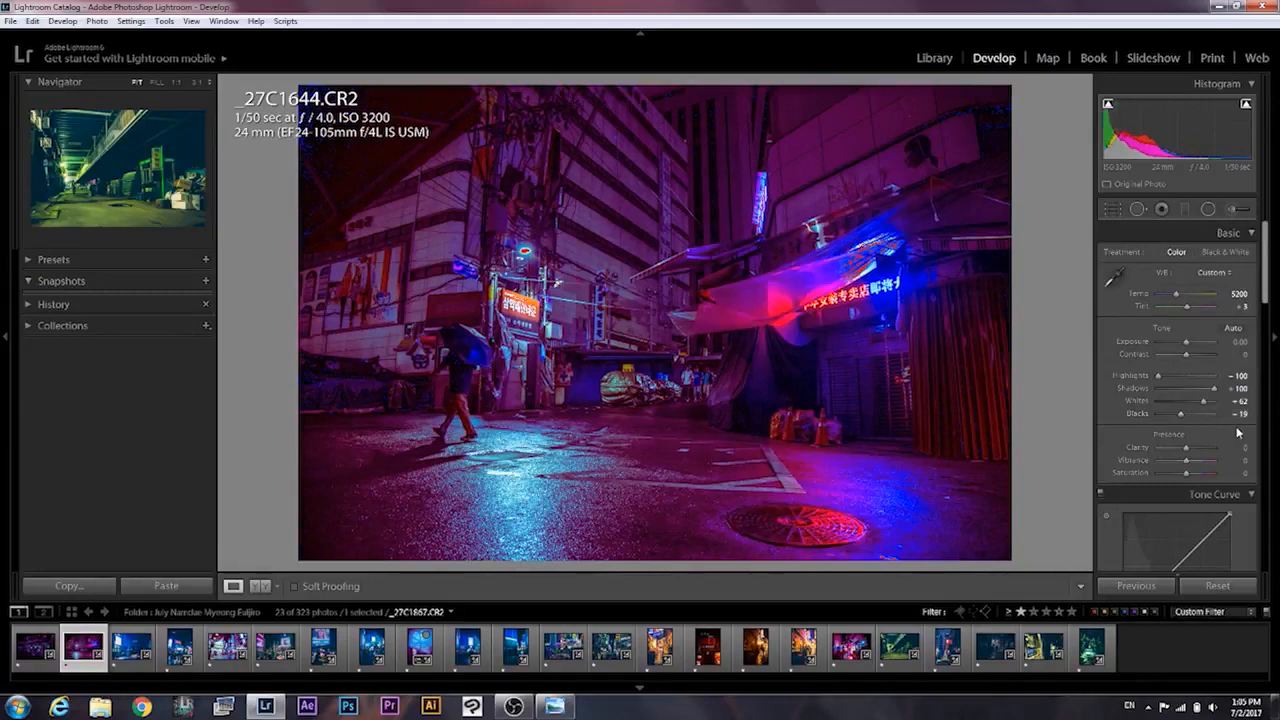
click(1234, 413)
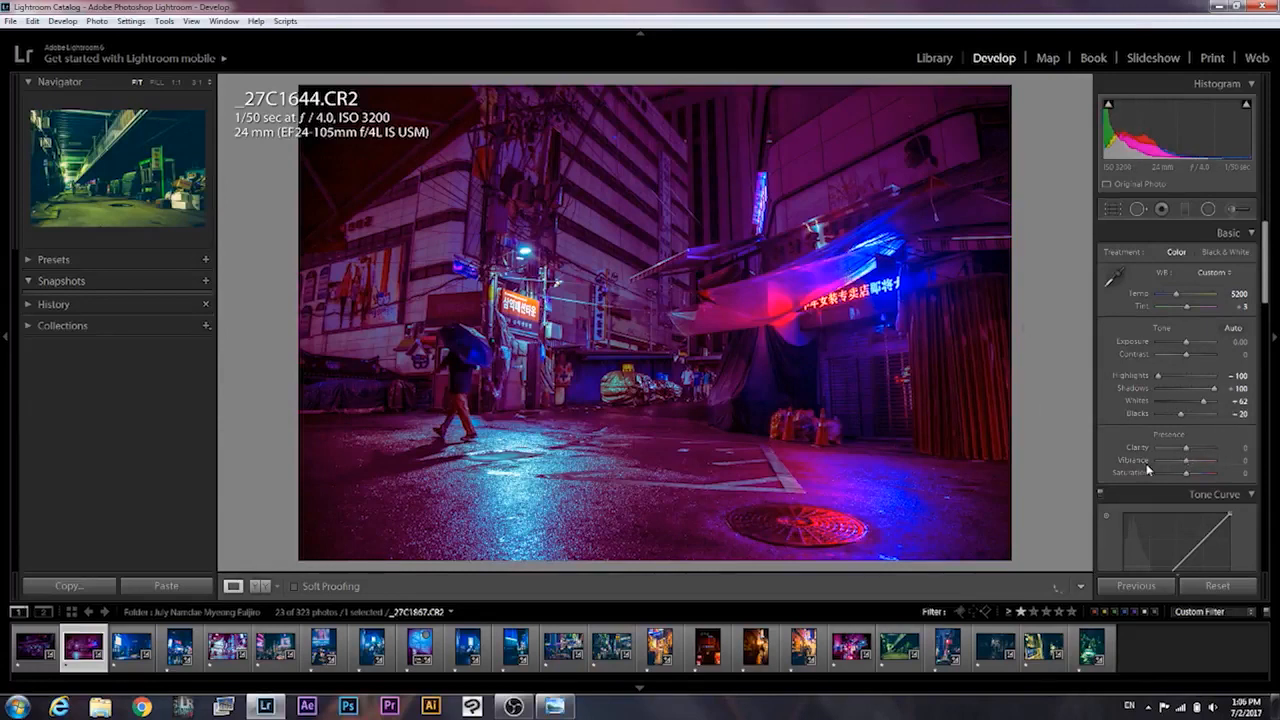
Step: Try Clarity at -100 and back, then settle it at a gentle -14
drag(1185, 447, 1215, 447)
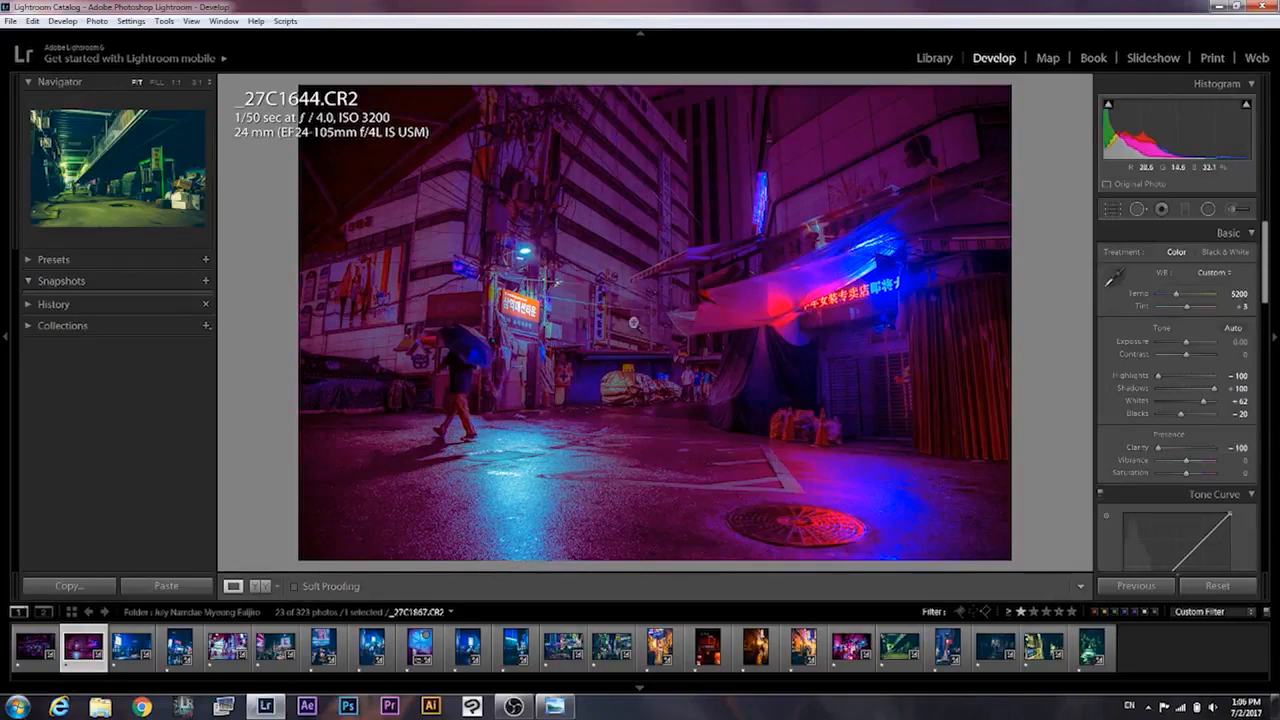
drag(1150, 447, 1215, 447)
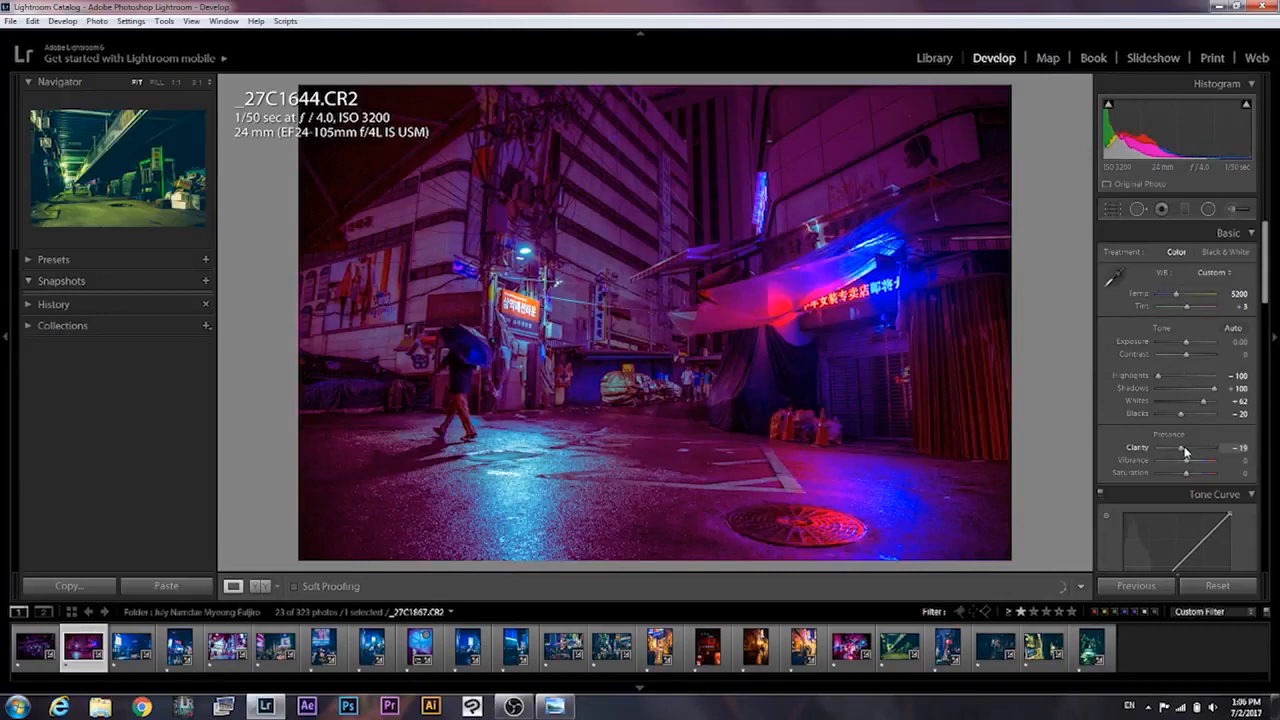
drag(1183, 447, 1186, 447)
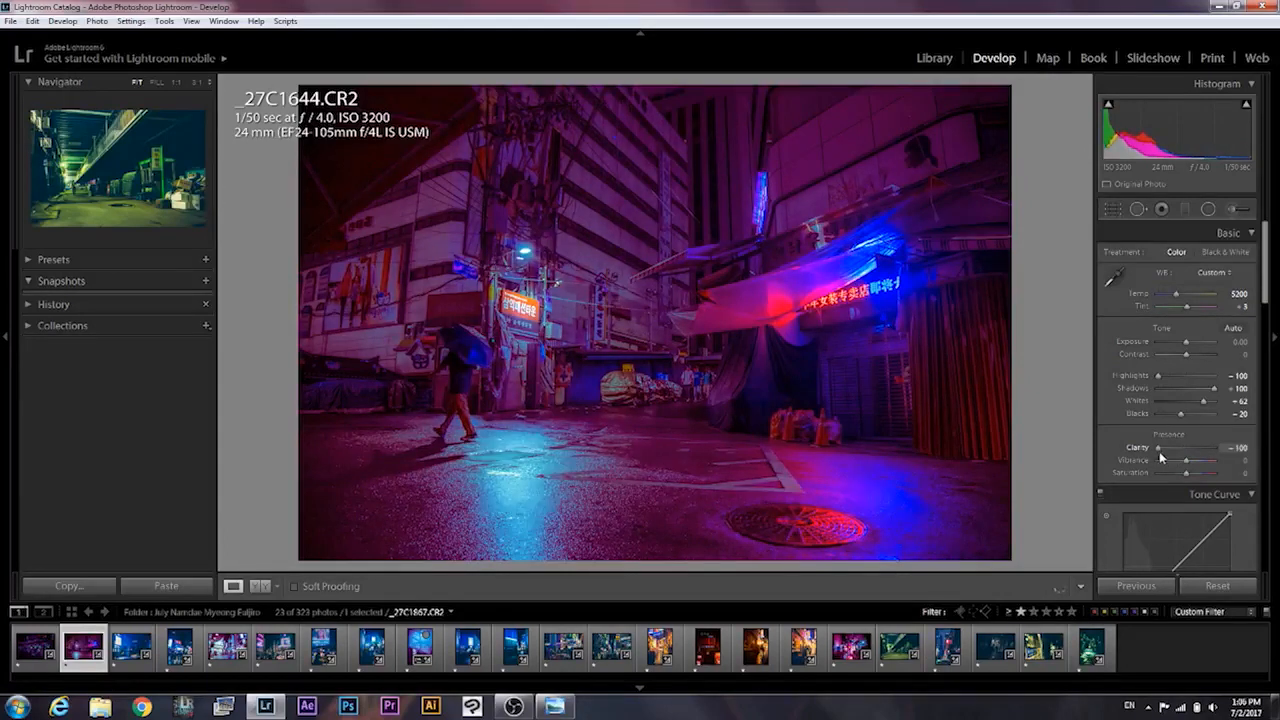
drag(1157, 447, 1160, 447)
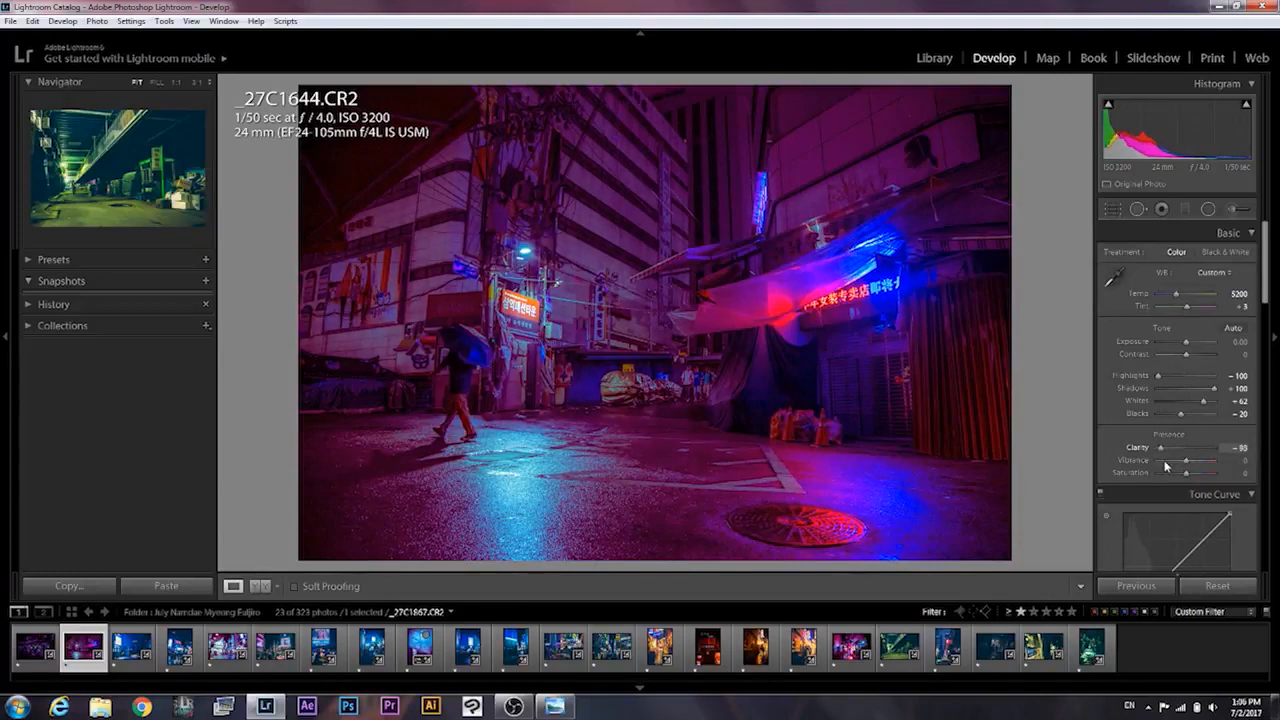
drag(1200, 447, 1160, 447)
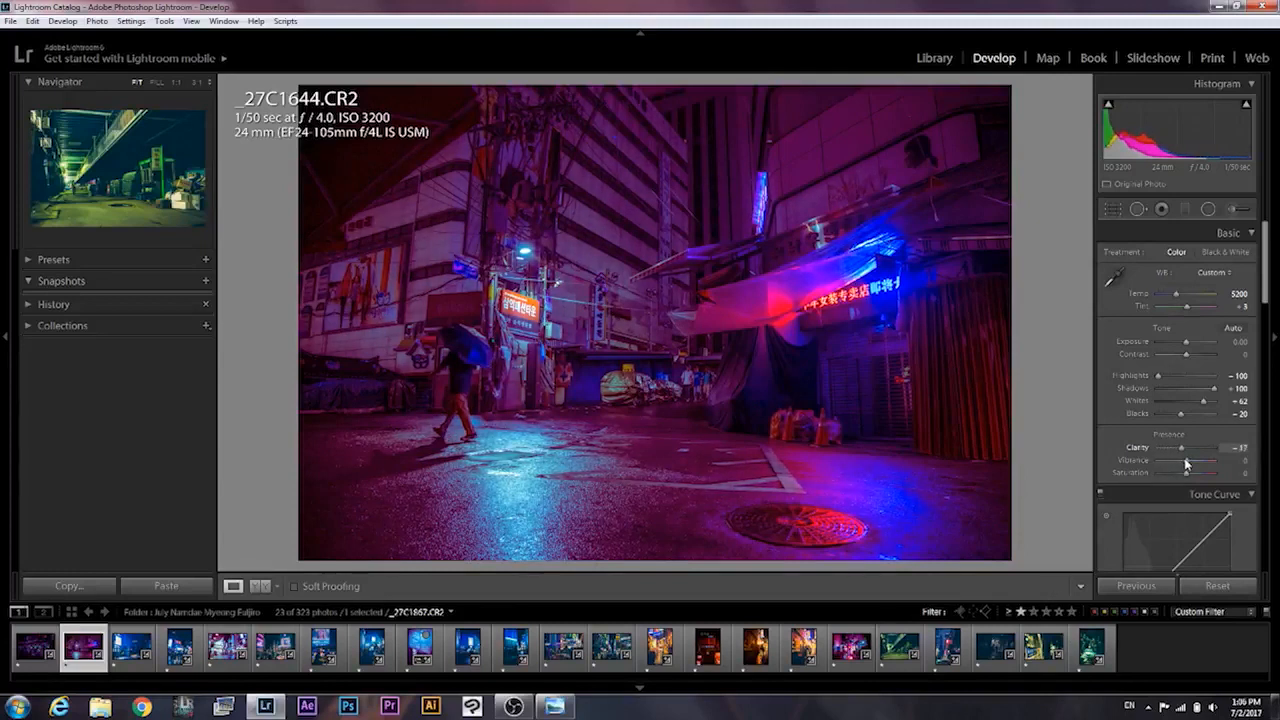
drag(1210, 447, 1213, 447)
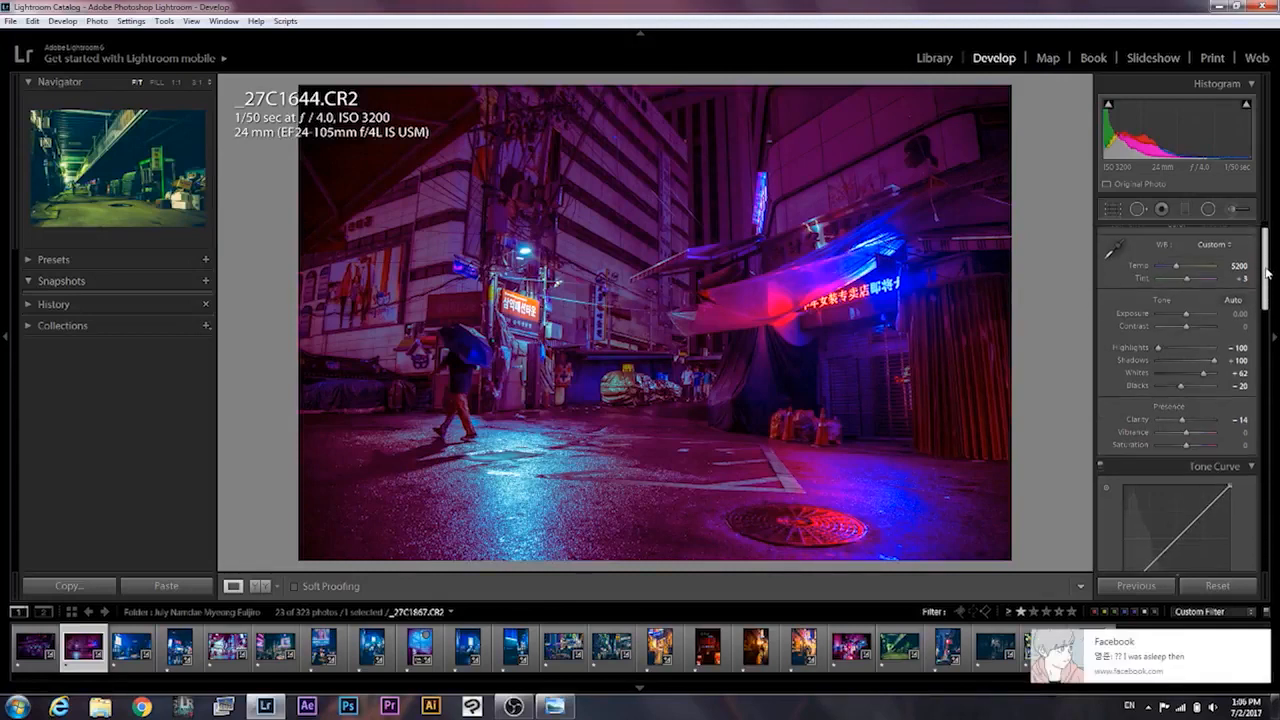
Step: Set Noise Reduction Luminance to 40 in the Detail panel to smooth the grain
scroll(down, 3)
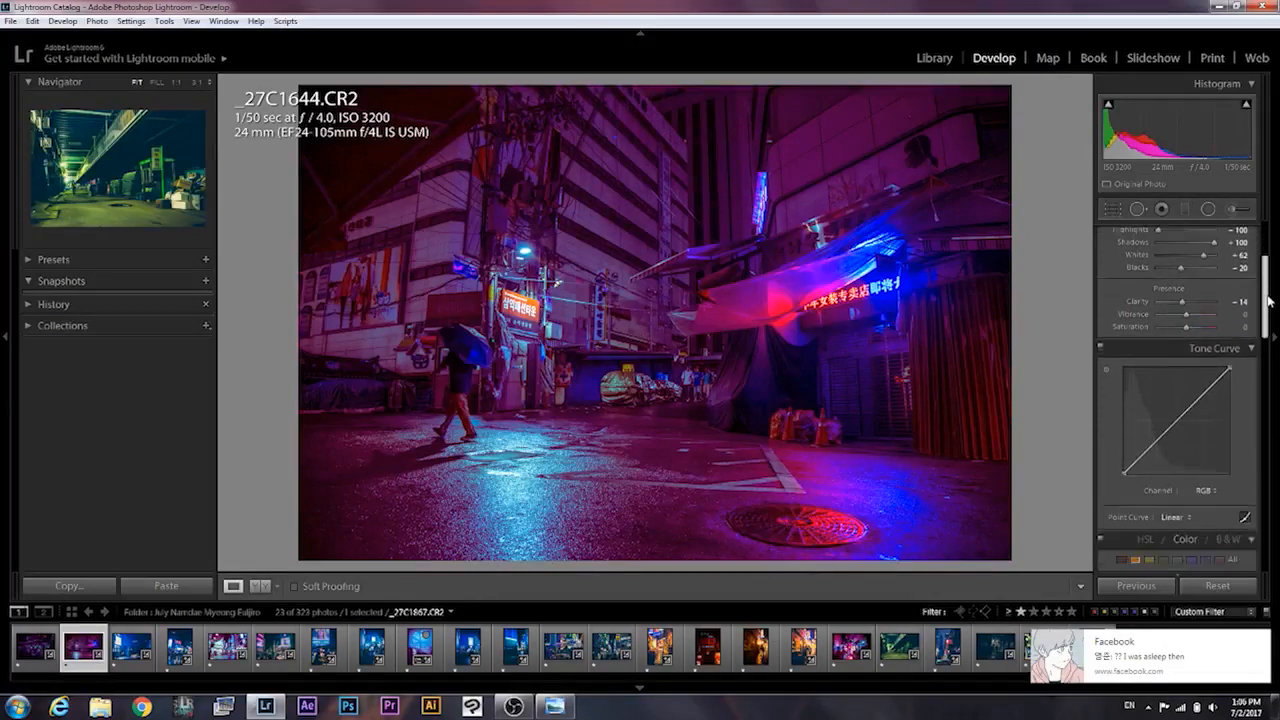
scroll(down, 3)
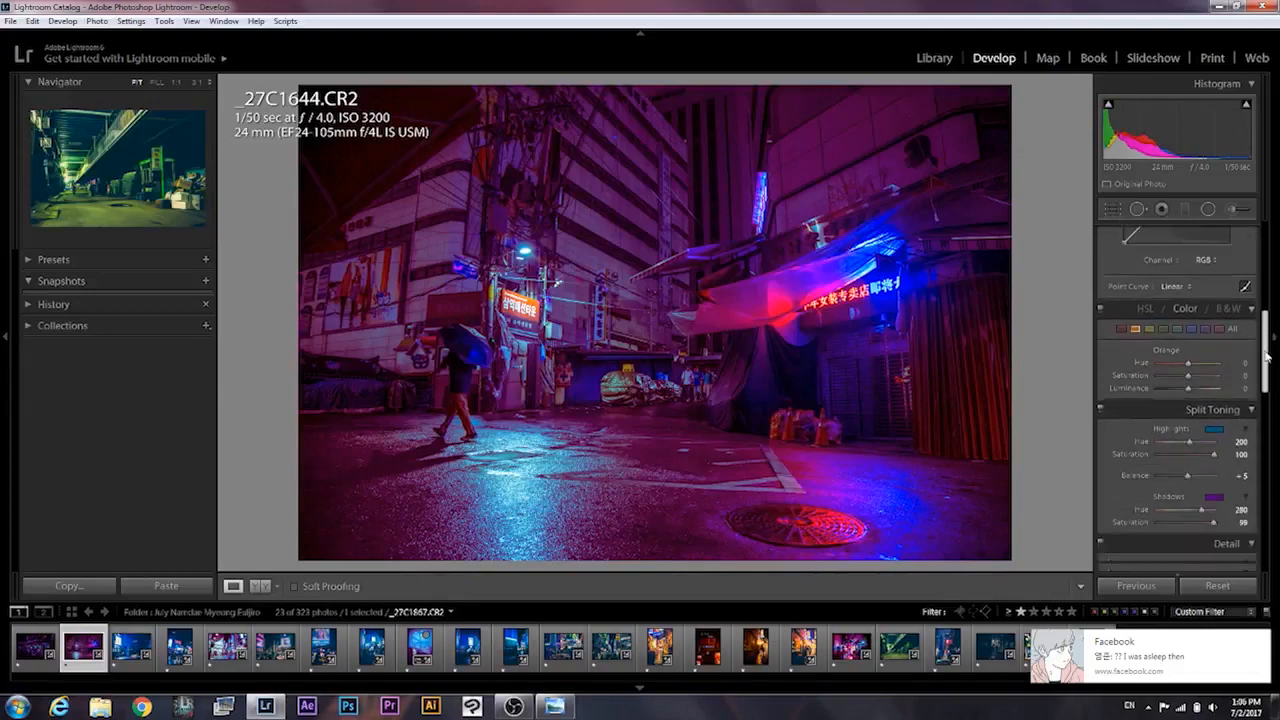
scroll(down, 3)
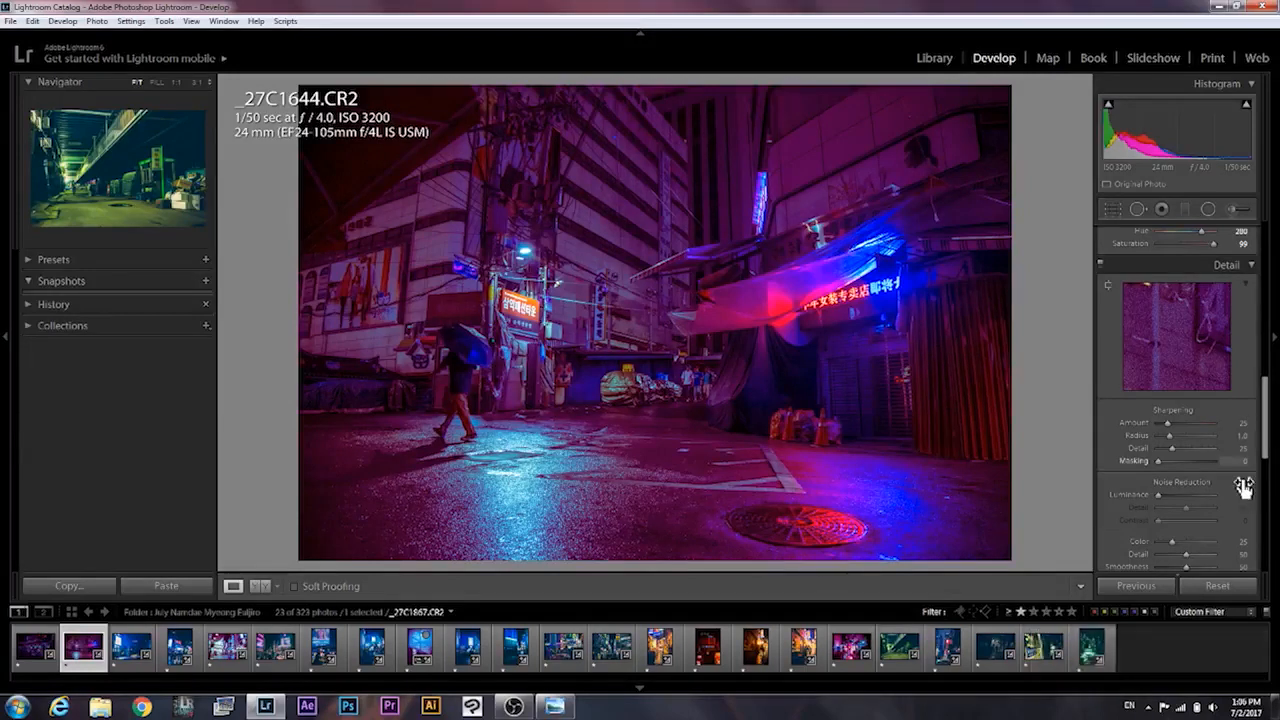
drag(1160, 495, 1184, 495)
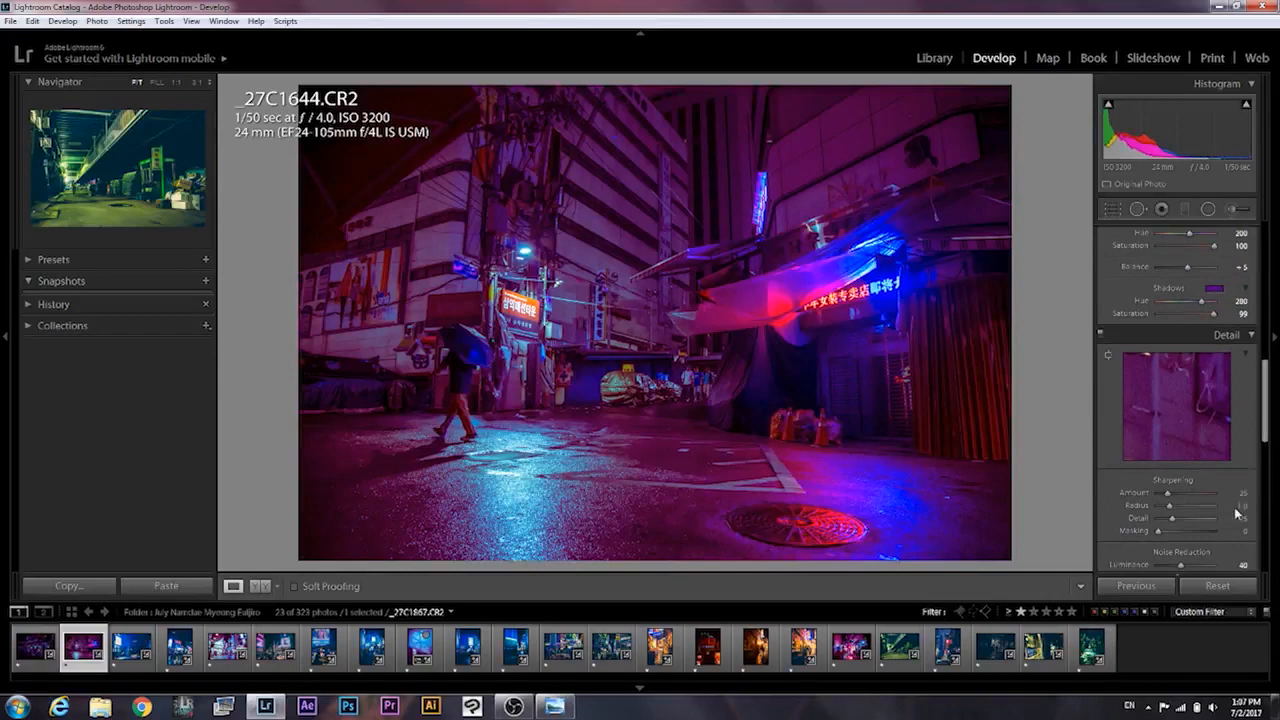
Step: Enter a higher Sharpening Amount value in the Detail panel and confirm it
click(1230, 492)
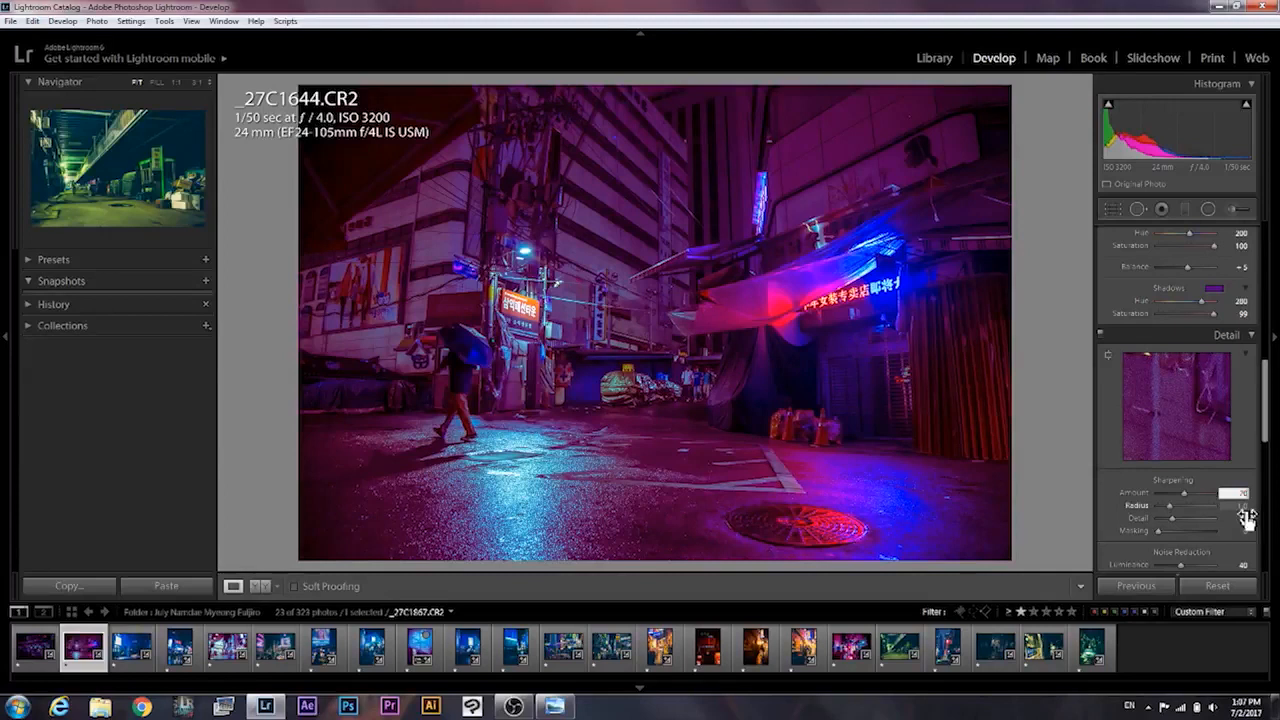
click(1237, 505)
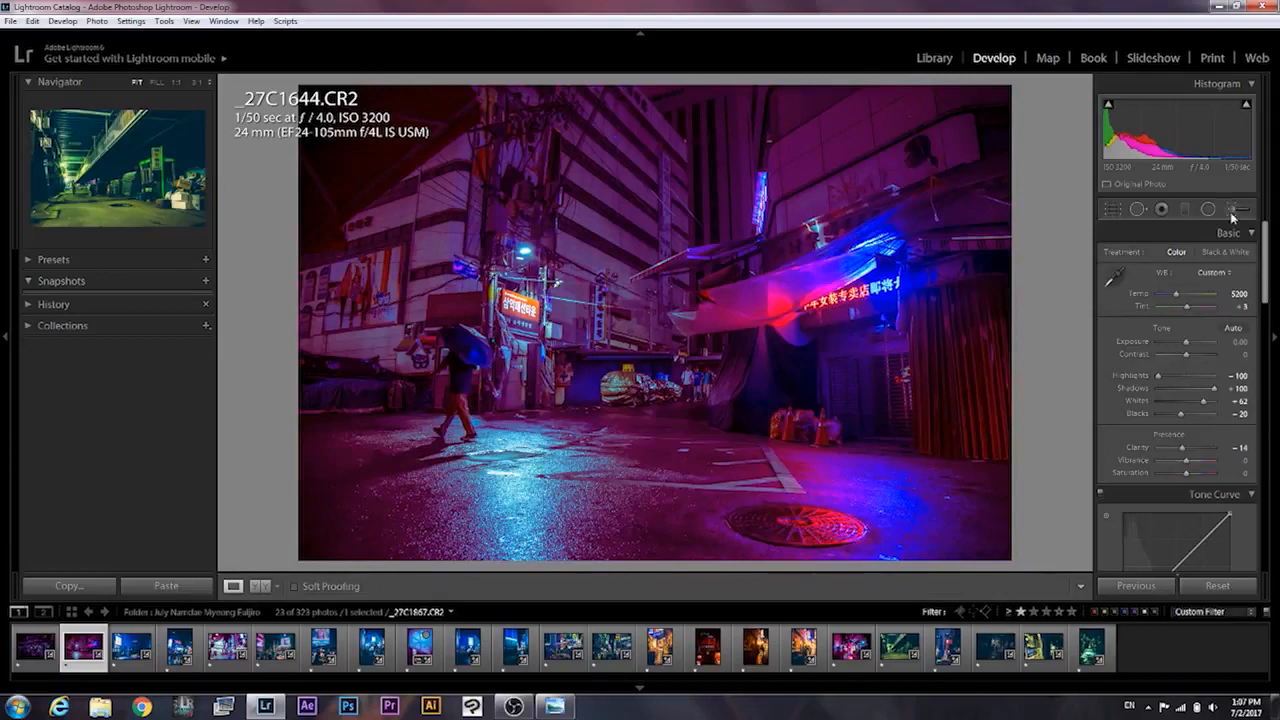
Step: Brush a local exposure lift of about +0.34 onto the bright areas and finish with Done
click(1238, 209)
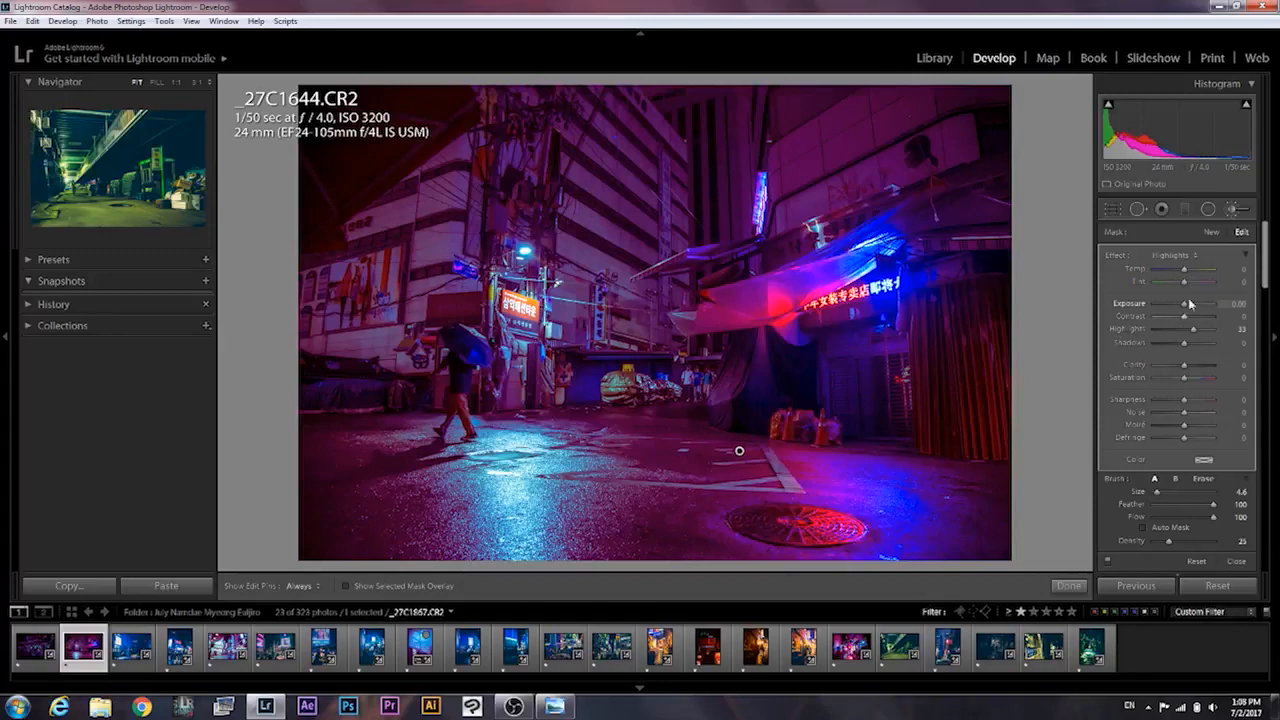
drag(1200, 303, 1215, 303)
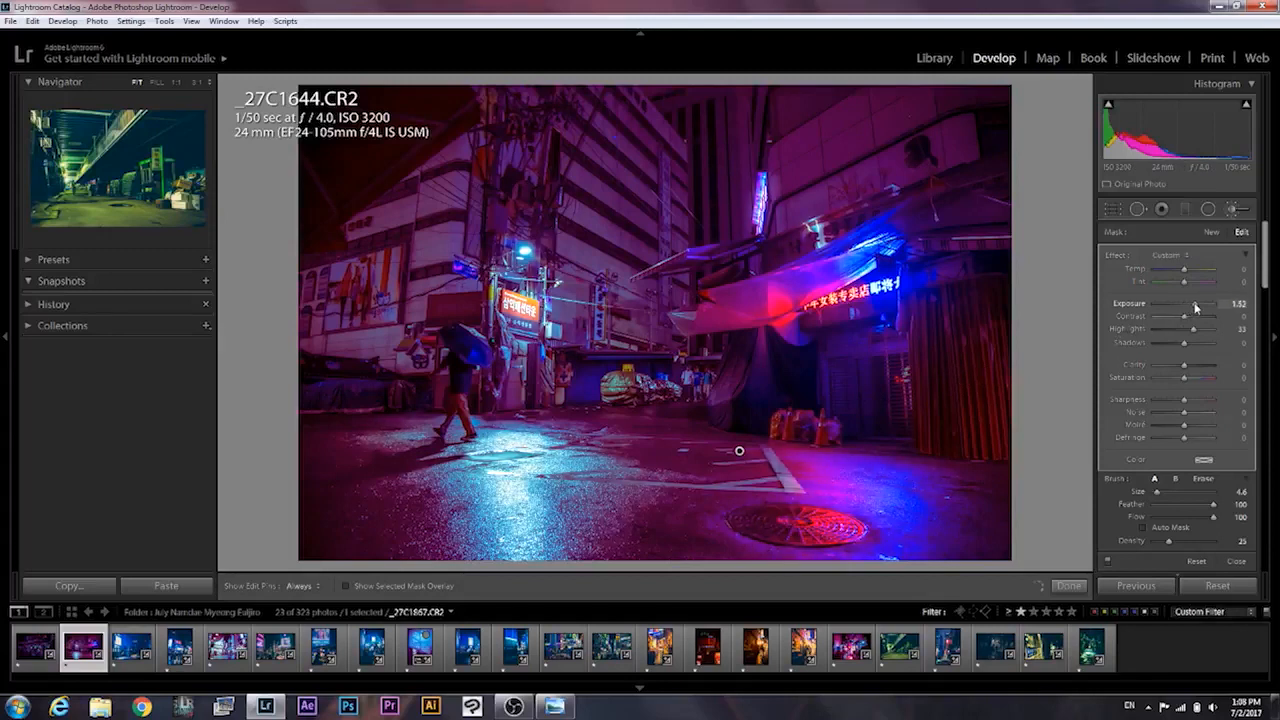
drag(1195, 303, 1185, 303)
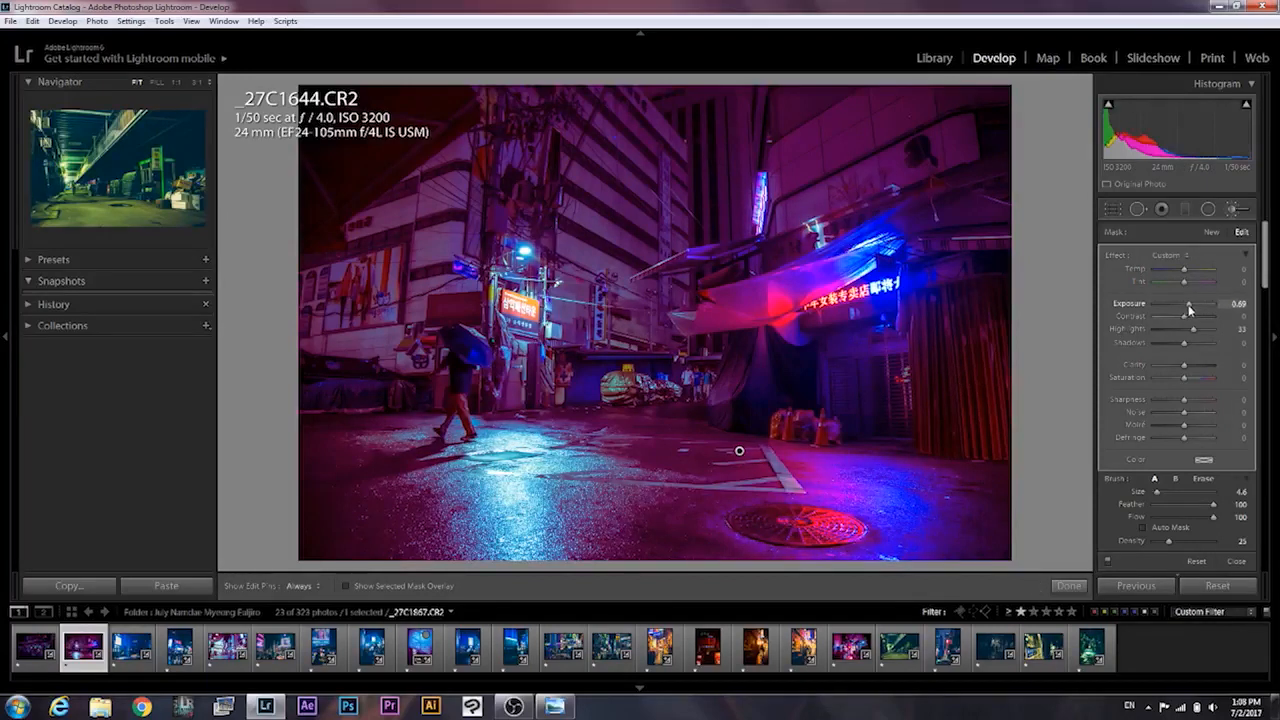
drag(1189, 309, 1184, 309)
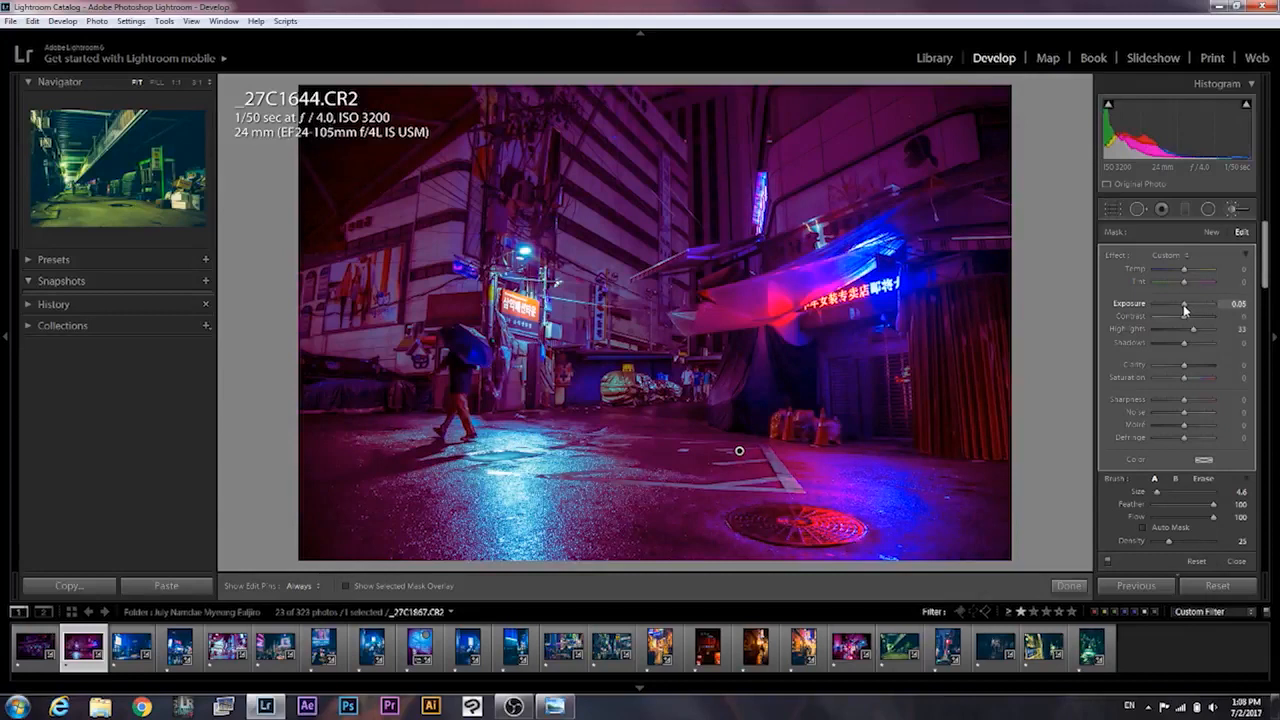
drag(1180, 303, 1190, 303)
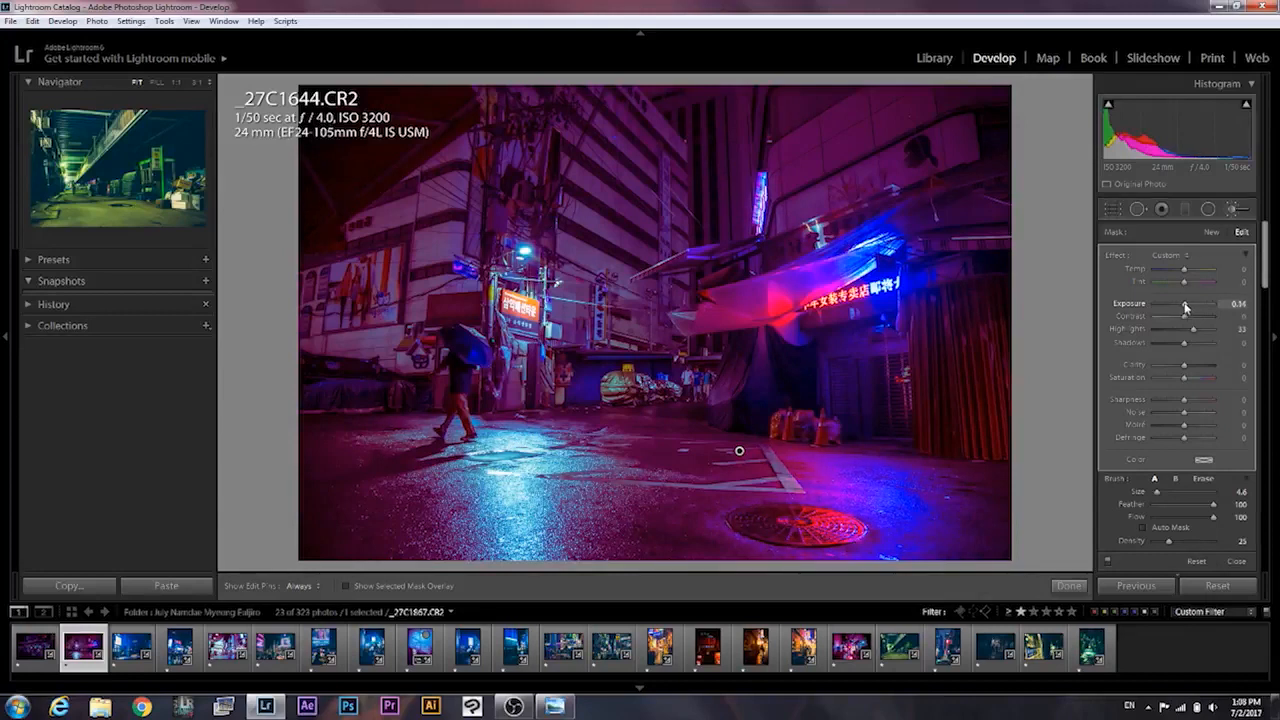
click(1068, 586)
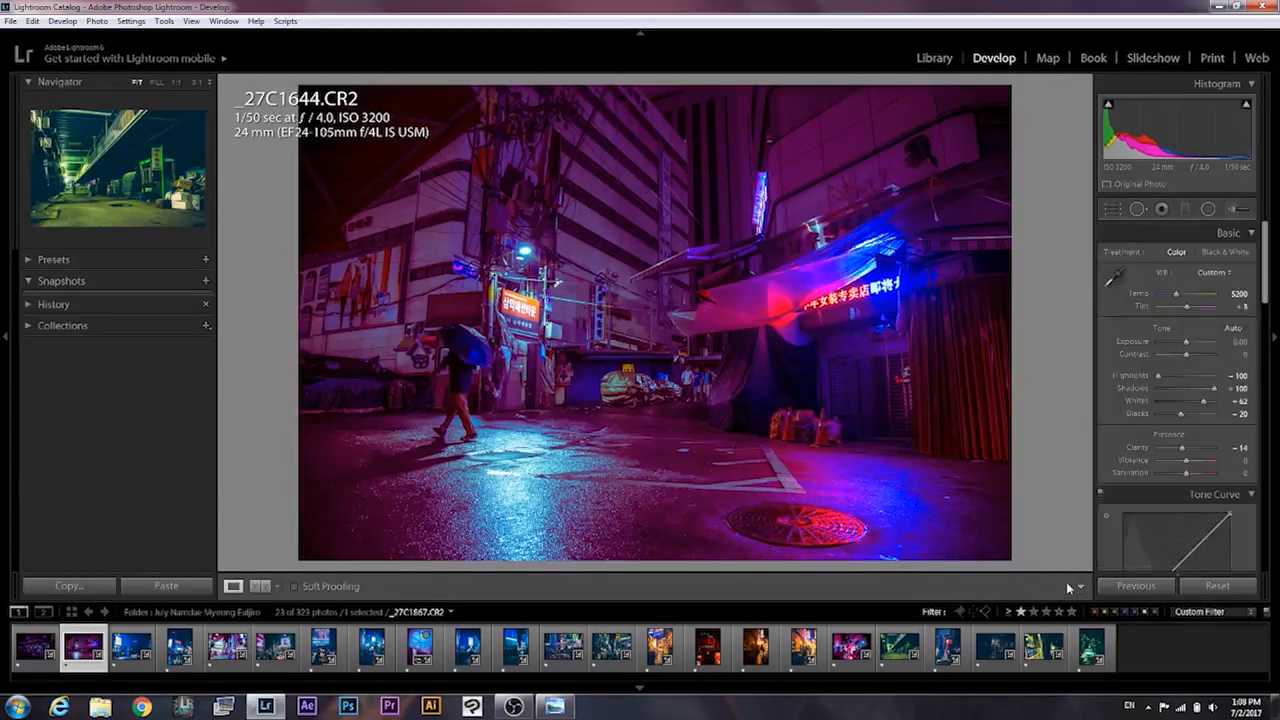
mouse_move(1208, 209)
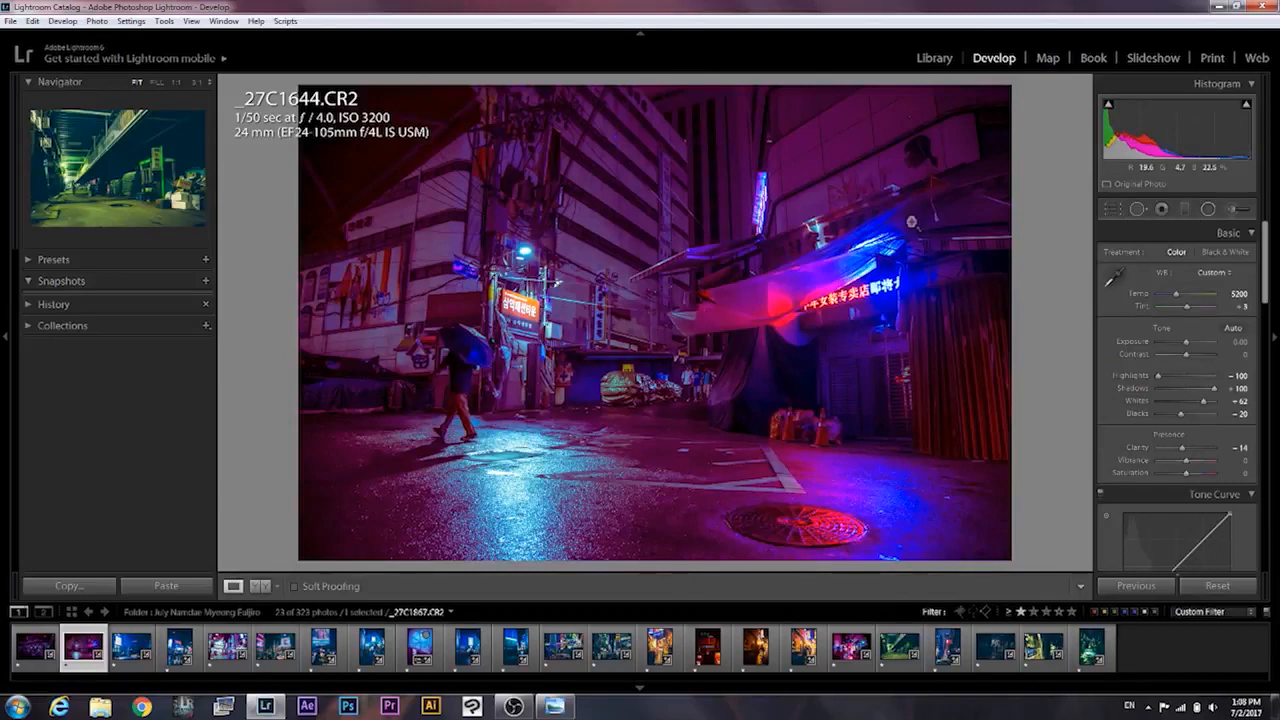
mouse_move(1028, 438)
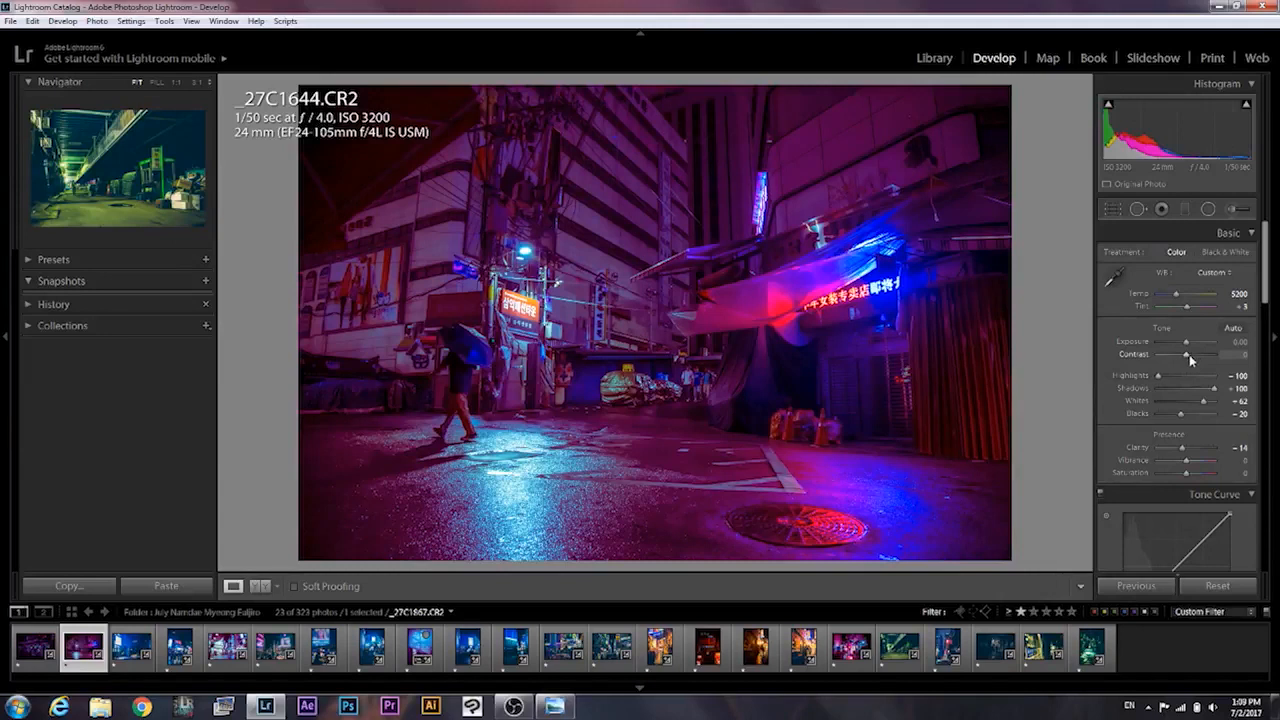
Step: Raise the global Contrast to about +7 for a touch more punch
drag(1185, 355, 1193, 355)
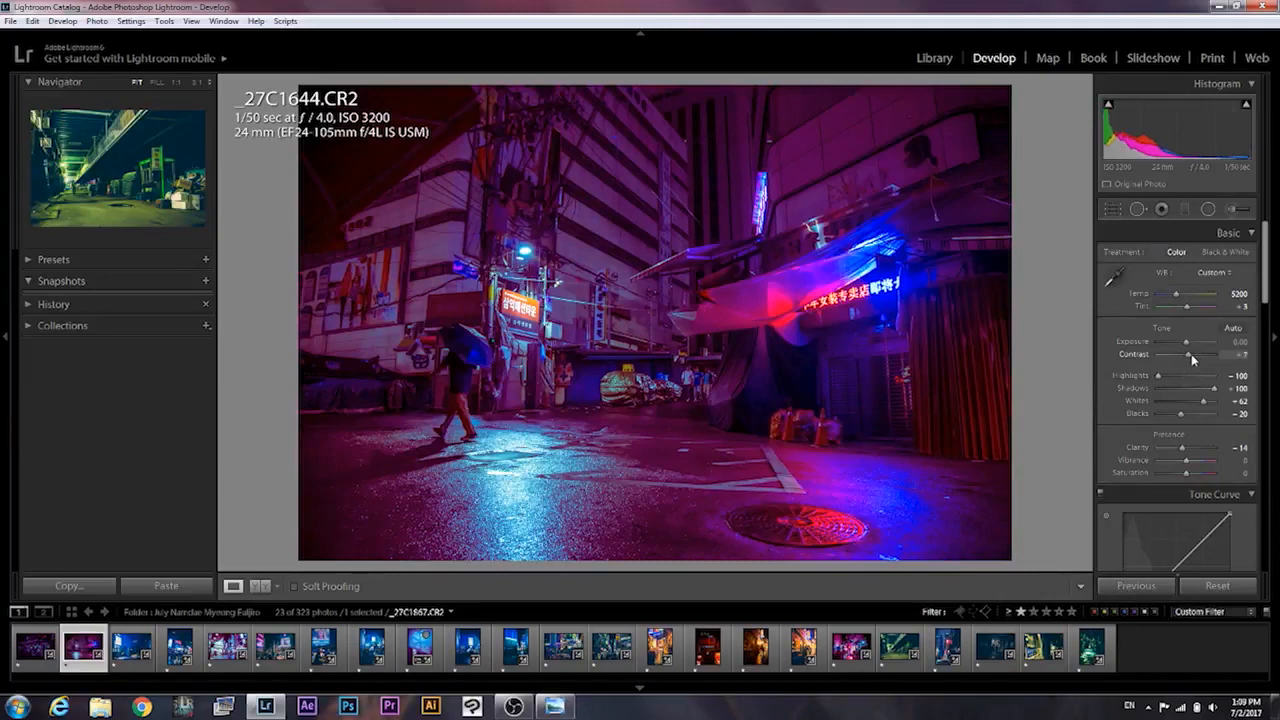